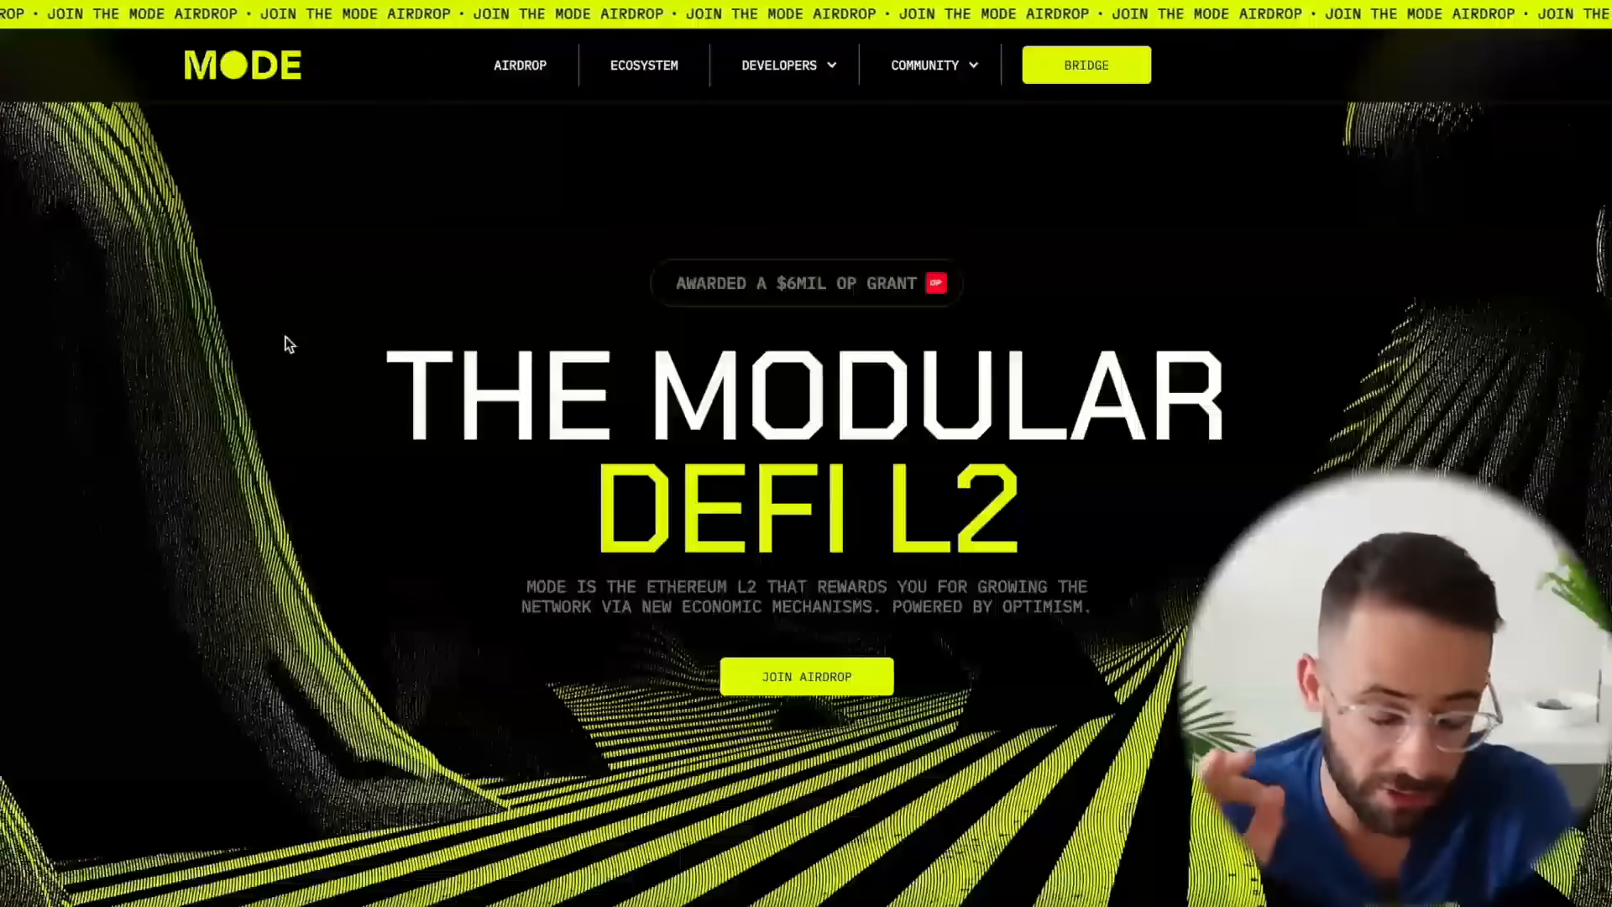
pyautogui.moveTo(217, 303)
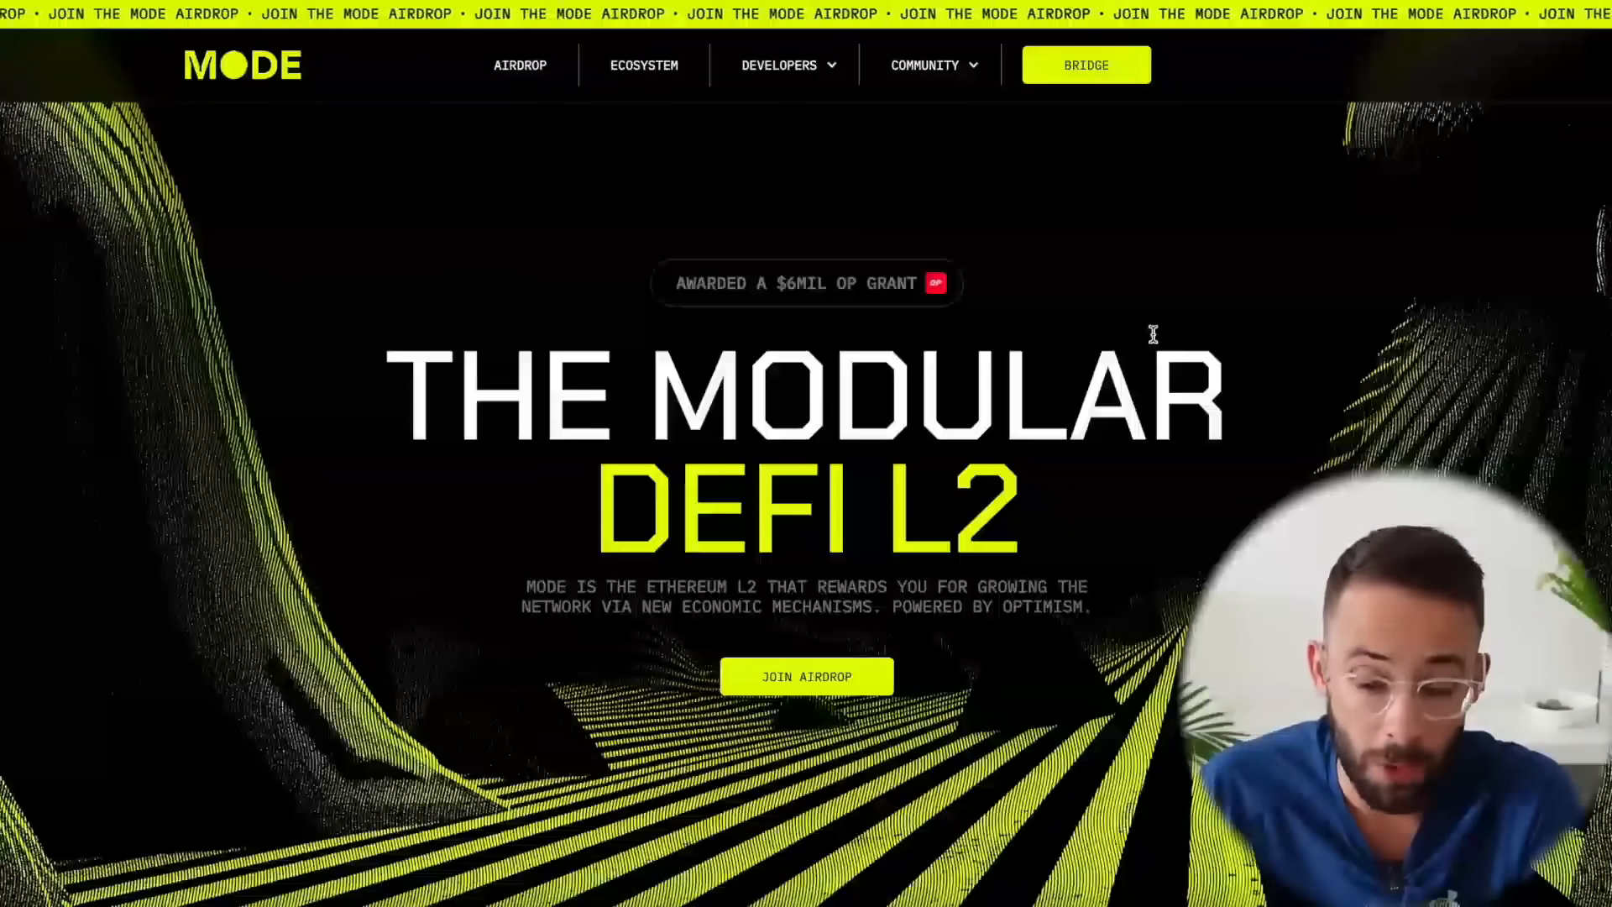
pyautogui.moveTo(793, 662)
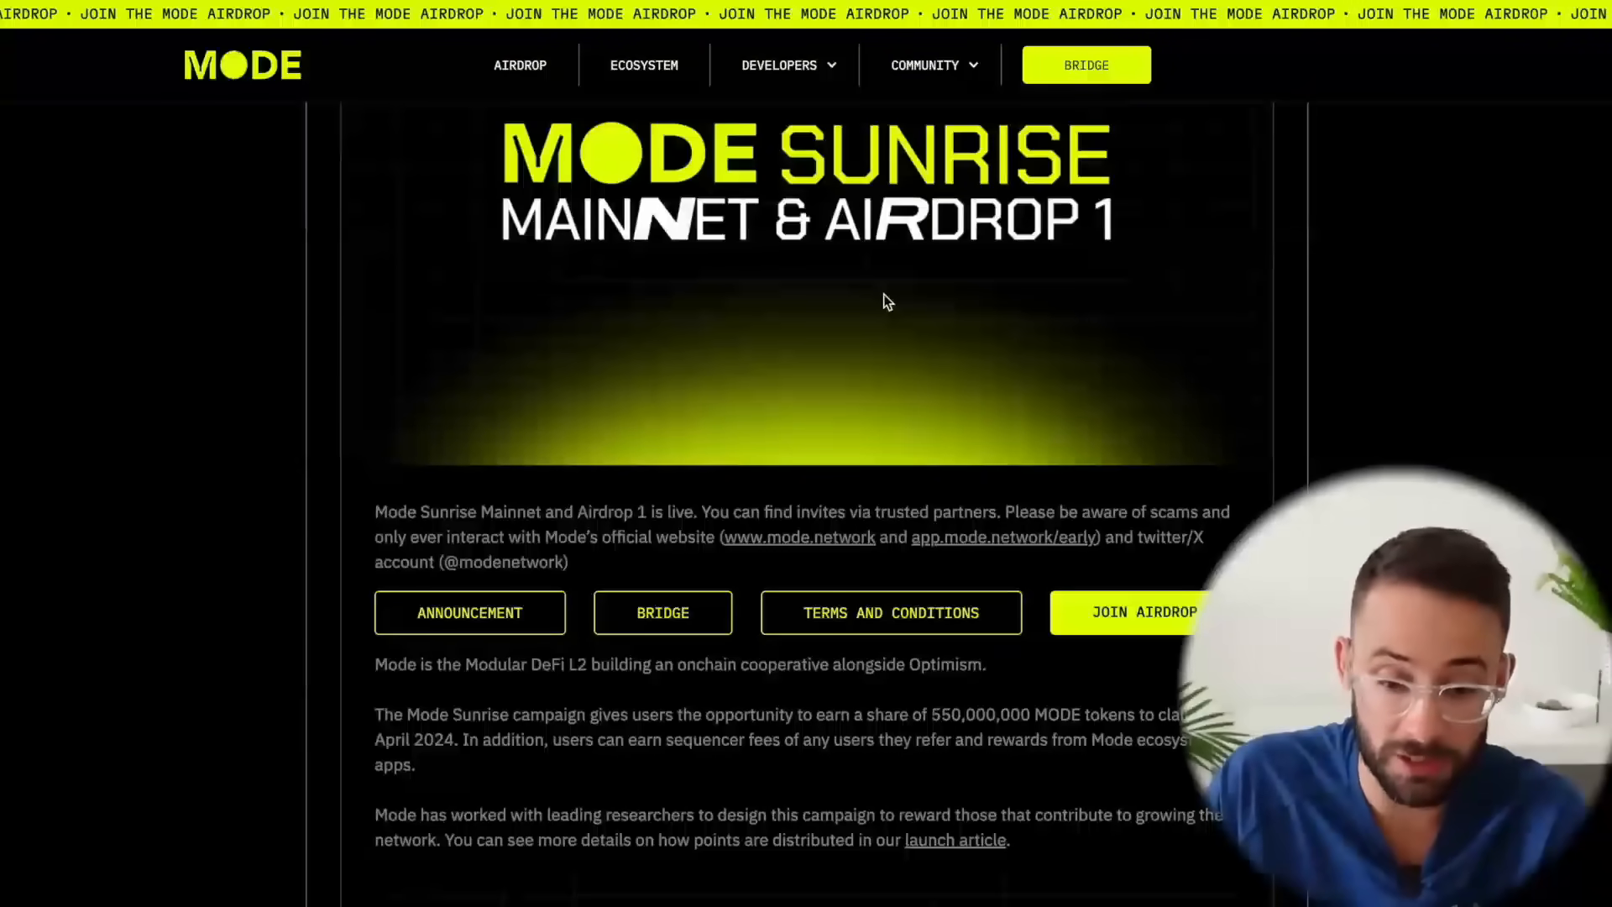
# Step: Scroll through the Mode airdrop announcement before joining and reaching the 399-point Pre-check page
pyautogui.scroll(3)
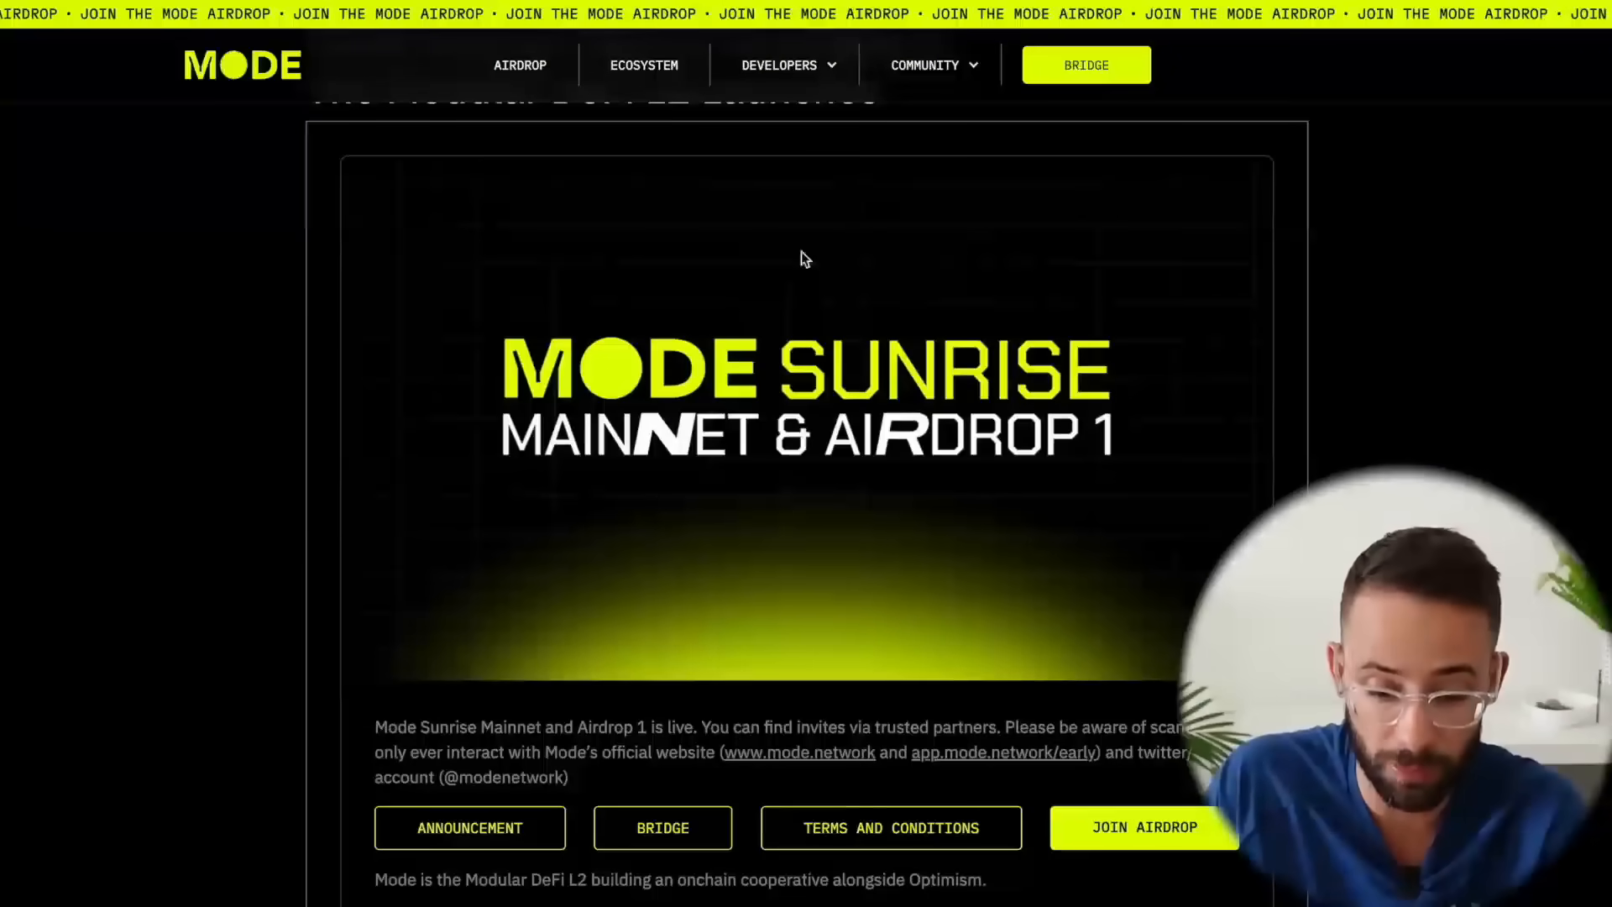
pyautogui.scroll(-3)
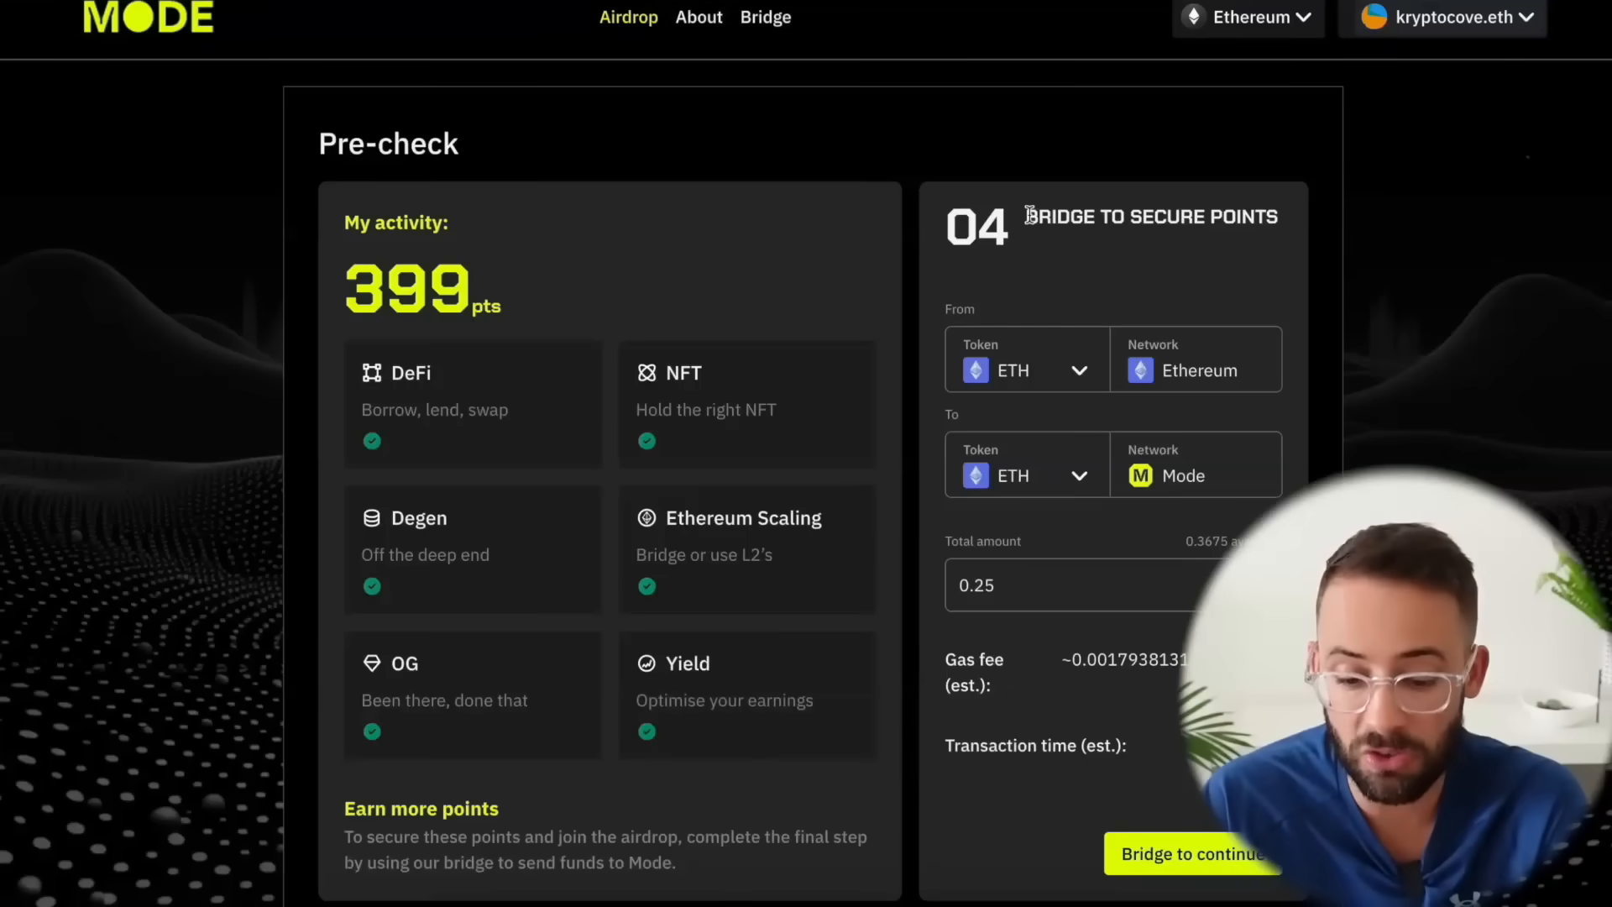
# Step: Keep ETH as both send and receive token and submit the 0.25 ETH bridge from Ethereum to Mode
pyautogui.moveTo(1026, 217); pyautogui.dragTo(1280, 217)
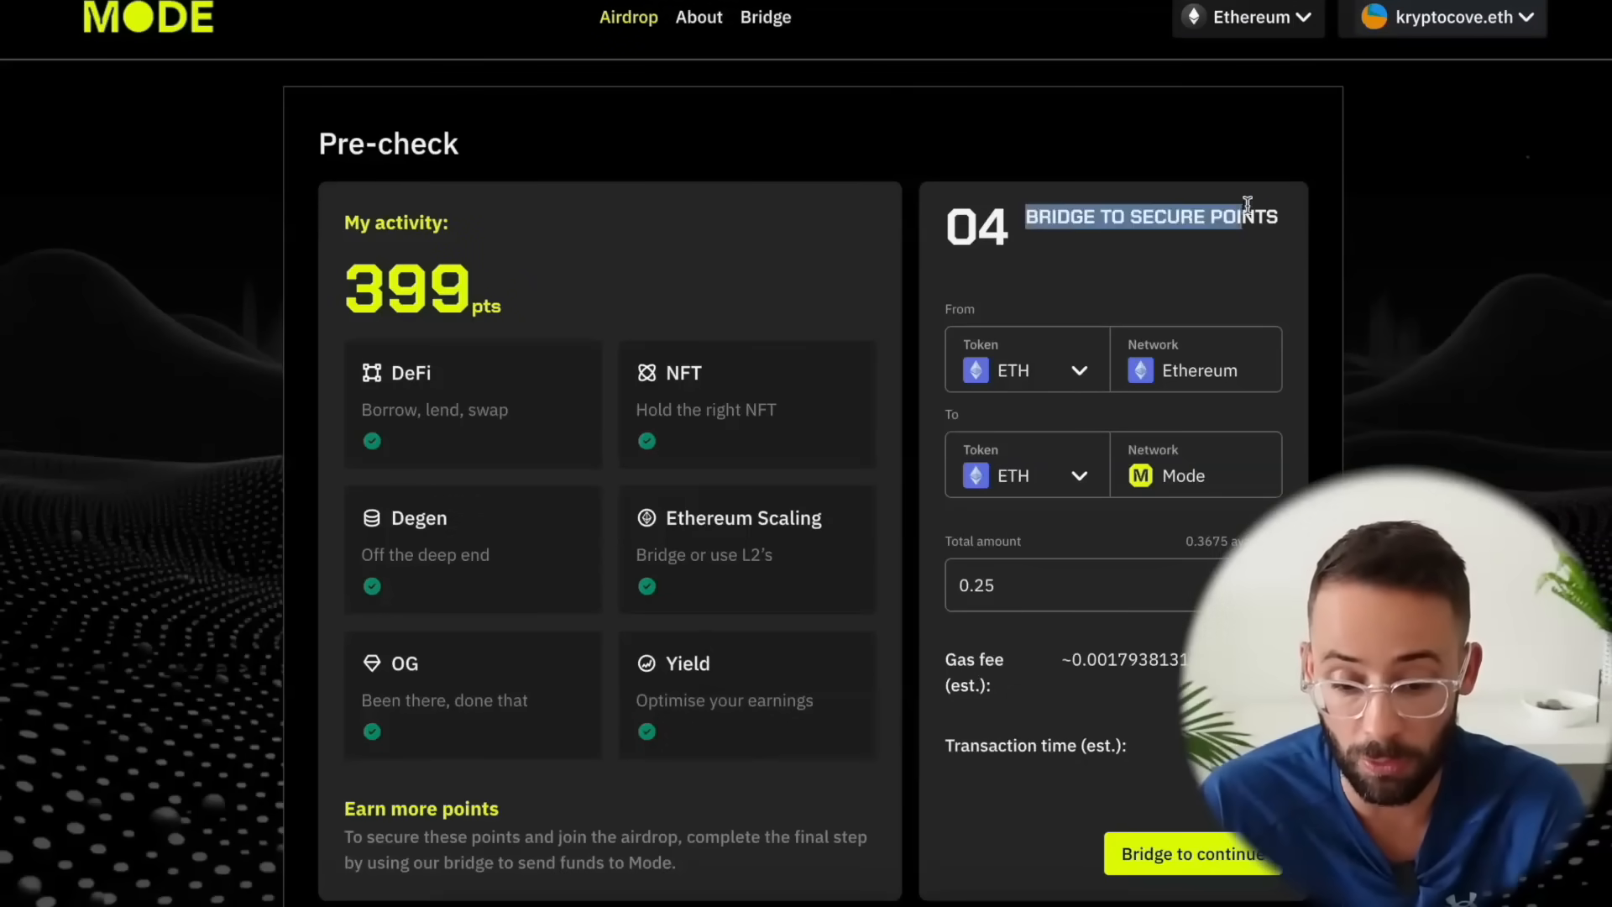
pyautogui.moveTo(1257, 335)
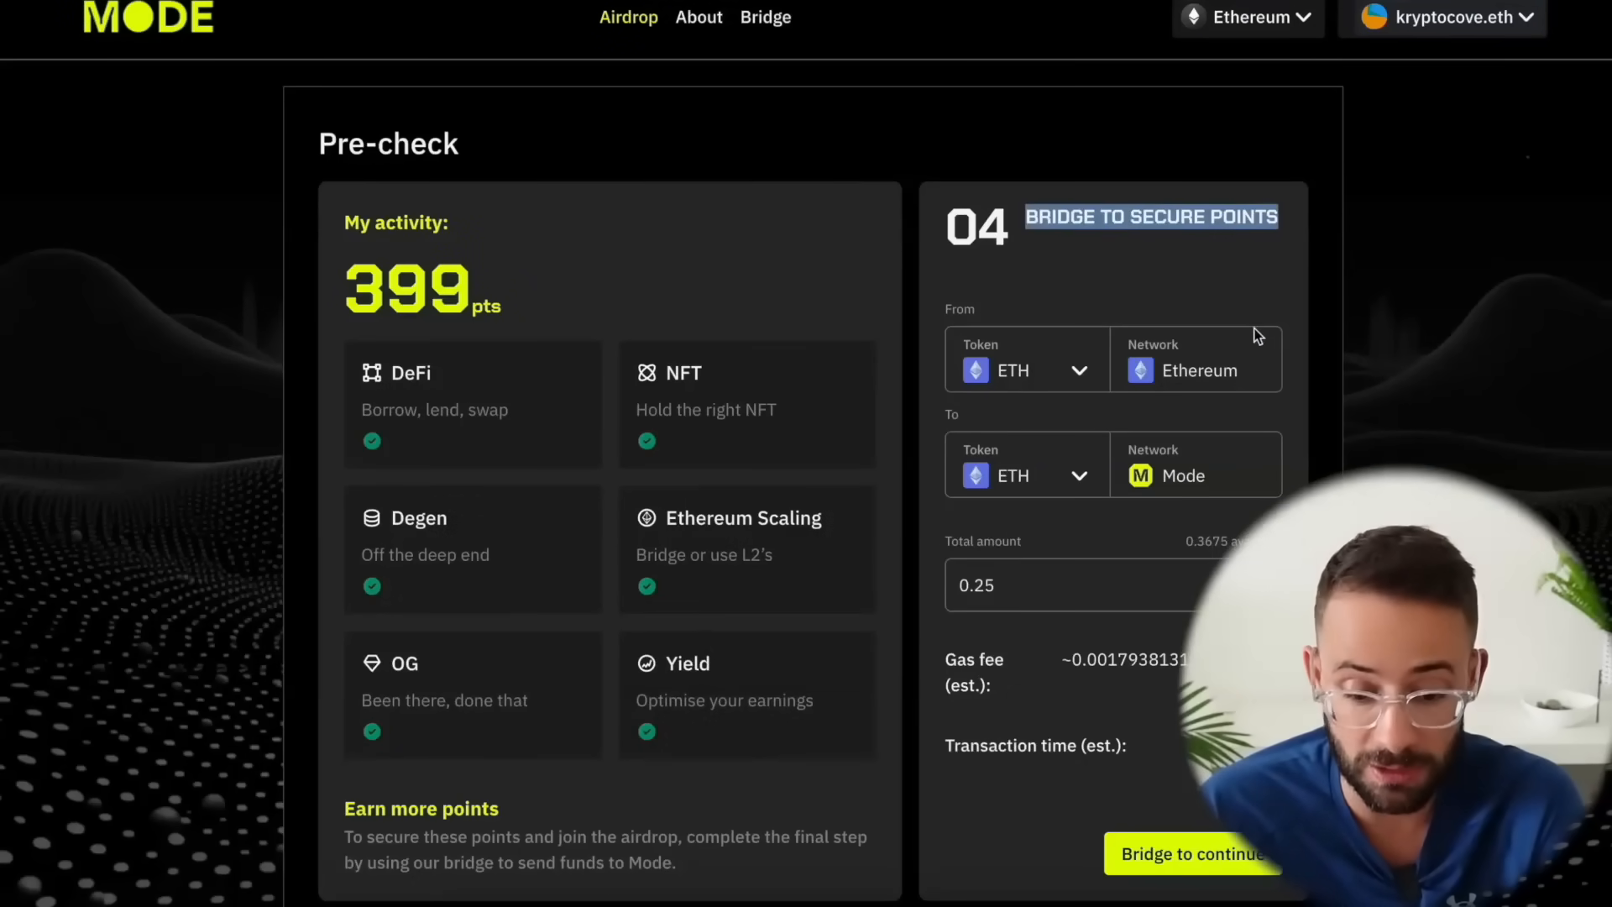
pyautogui.click(1026, 370)
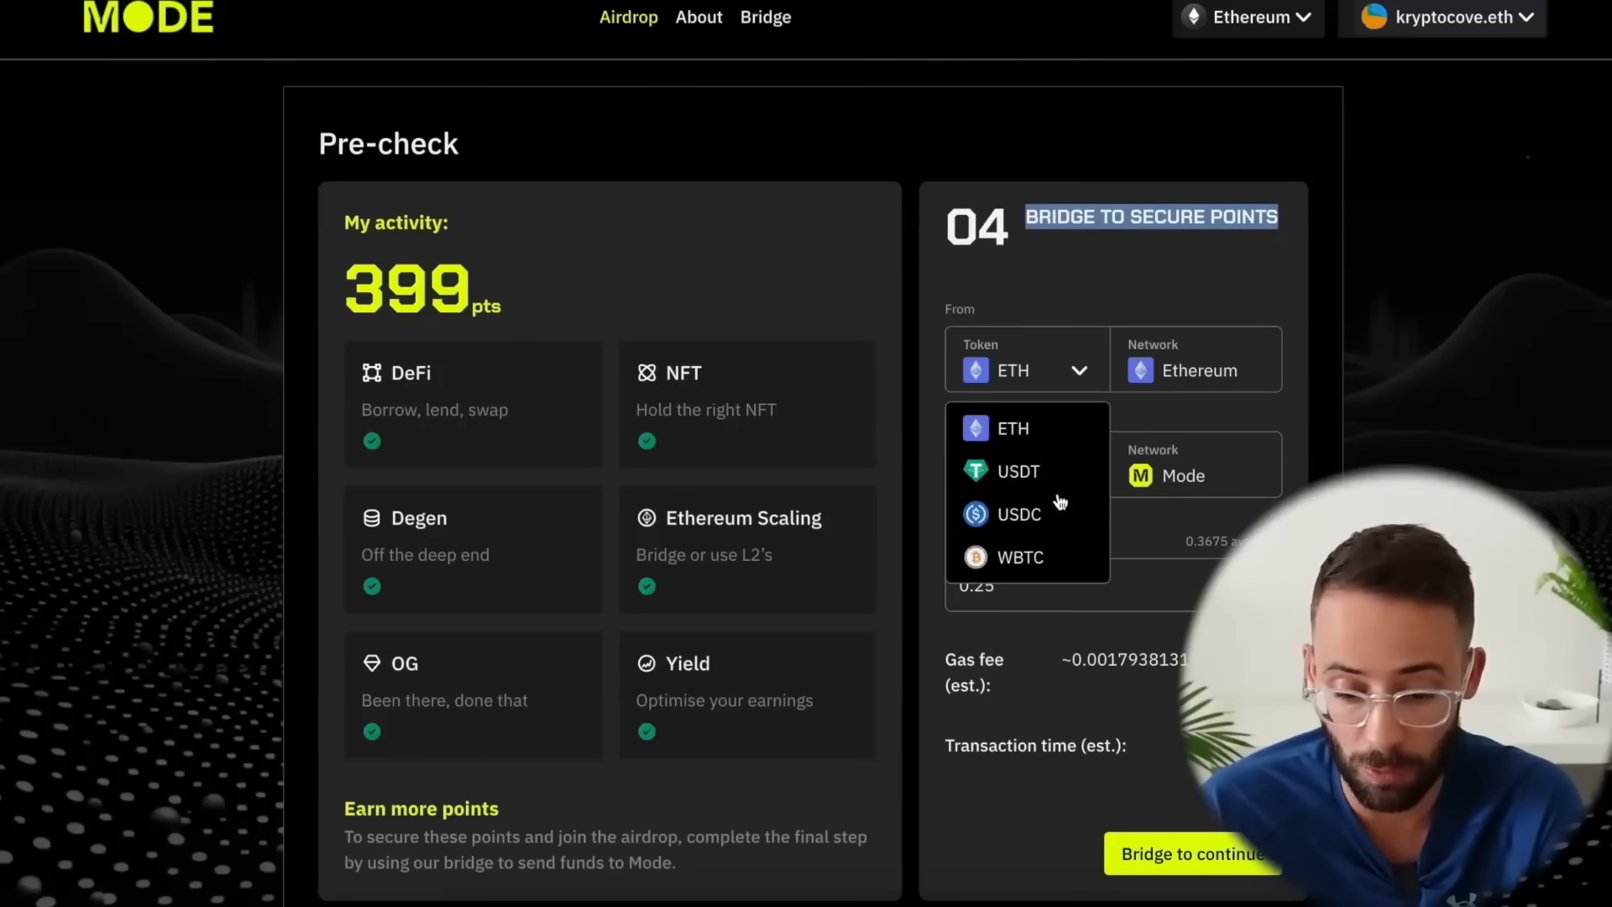
pyautogui.moveTo(1071, 440)
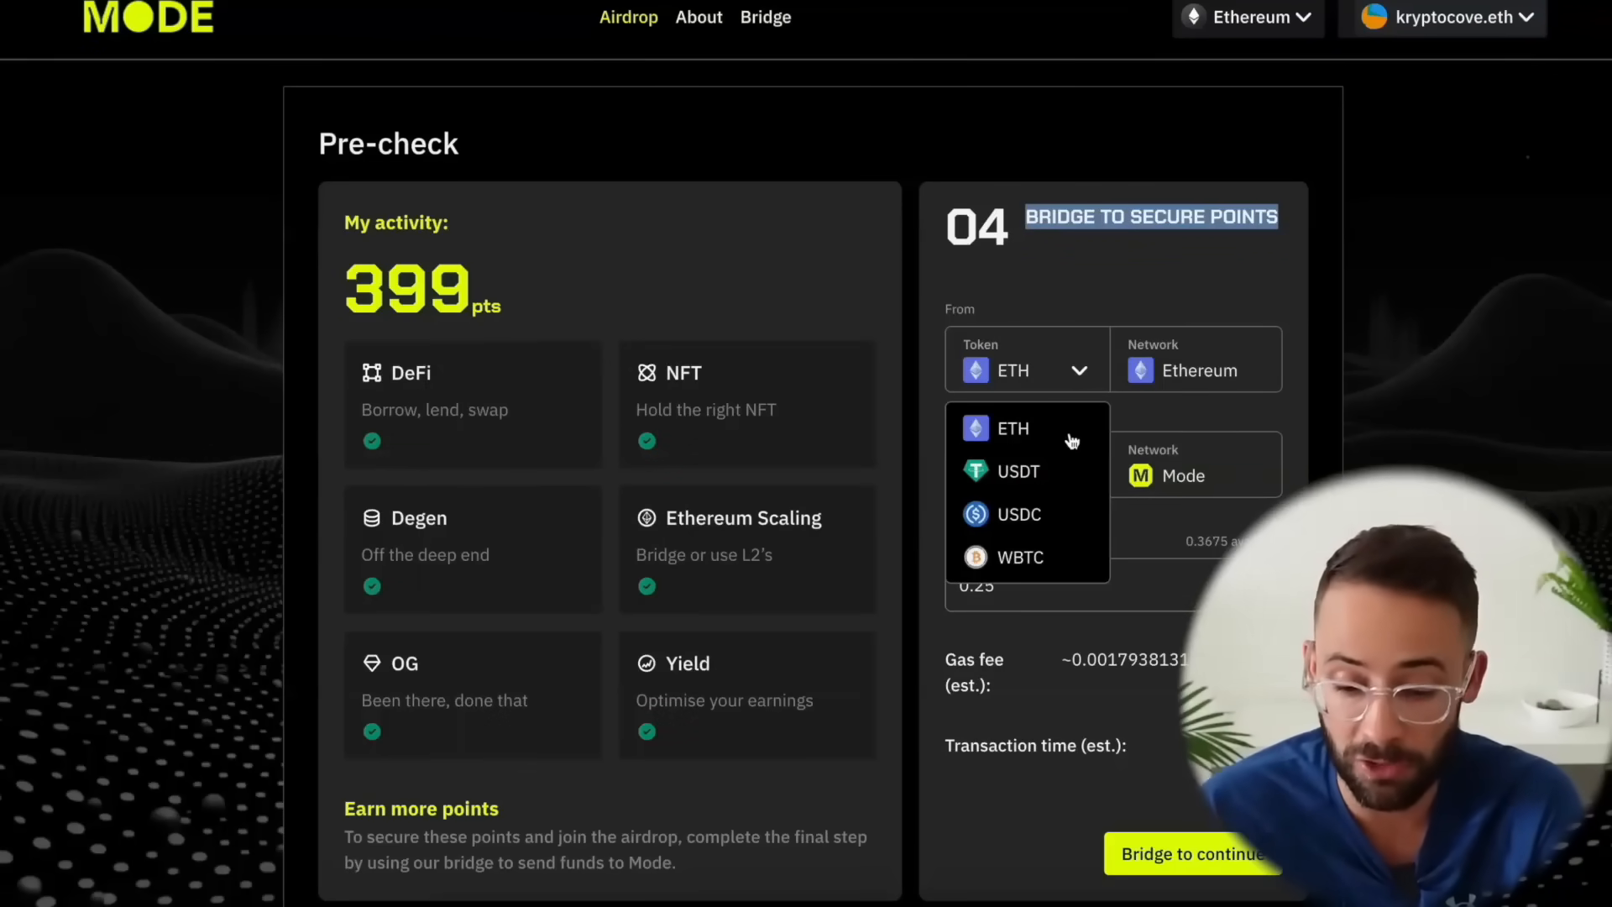
pyautogui.click(1013, 428)
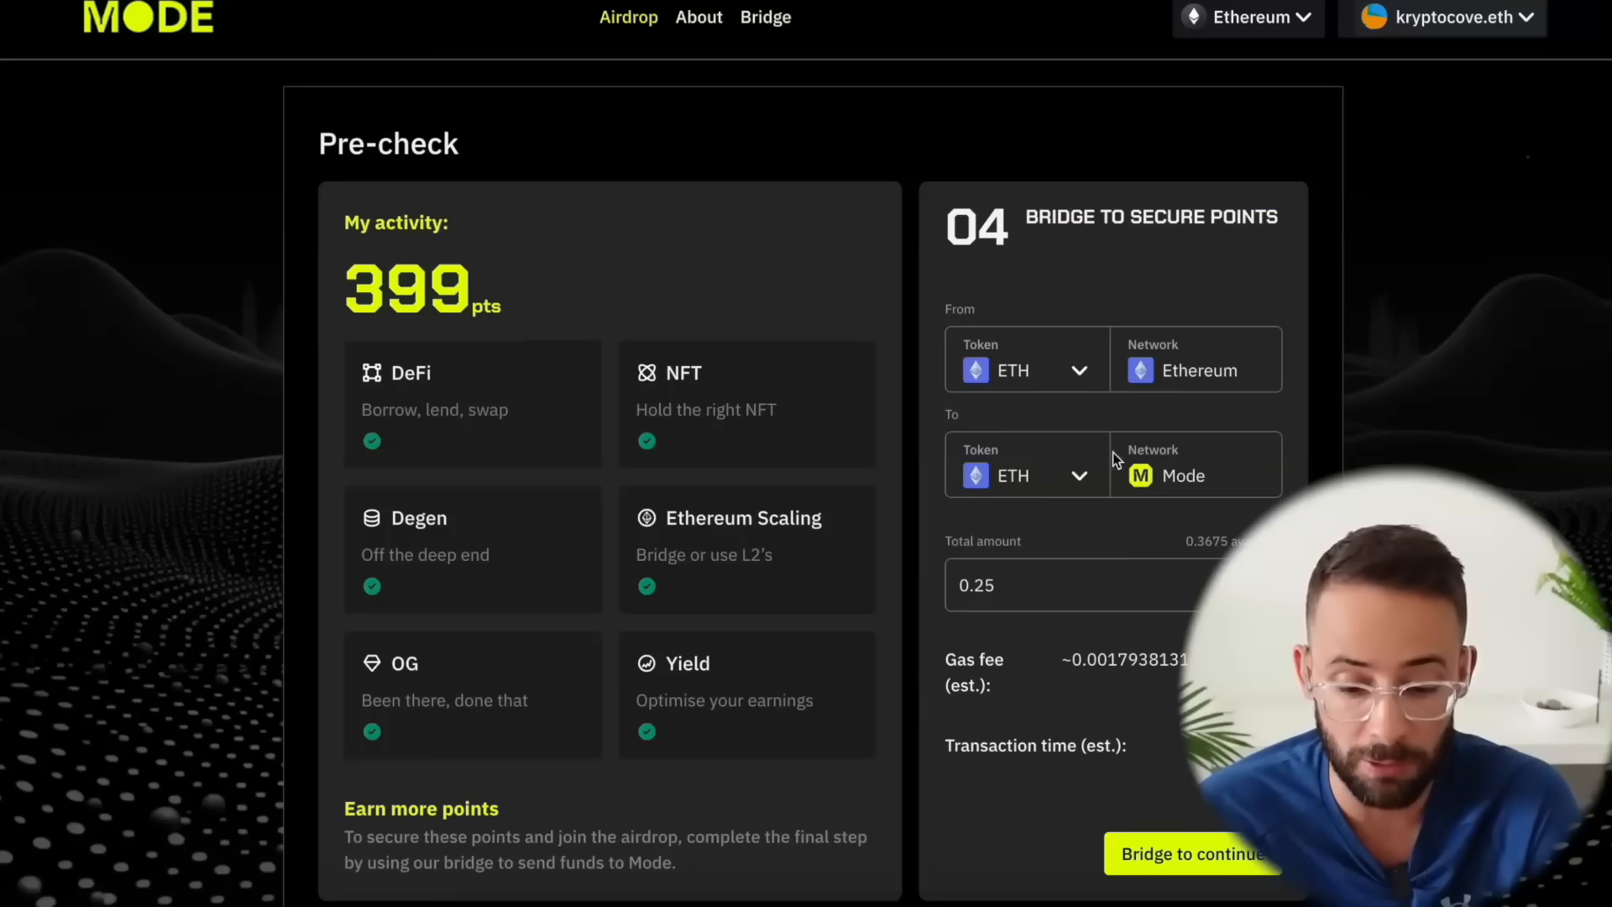
pyautogui.click(1028, 475)
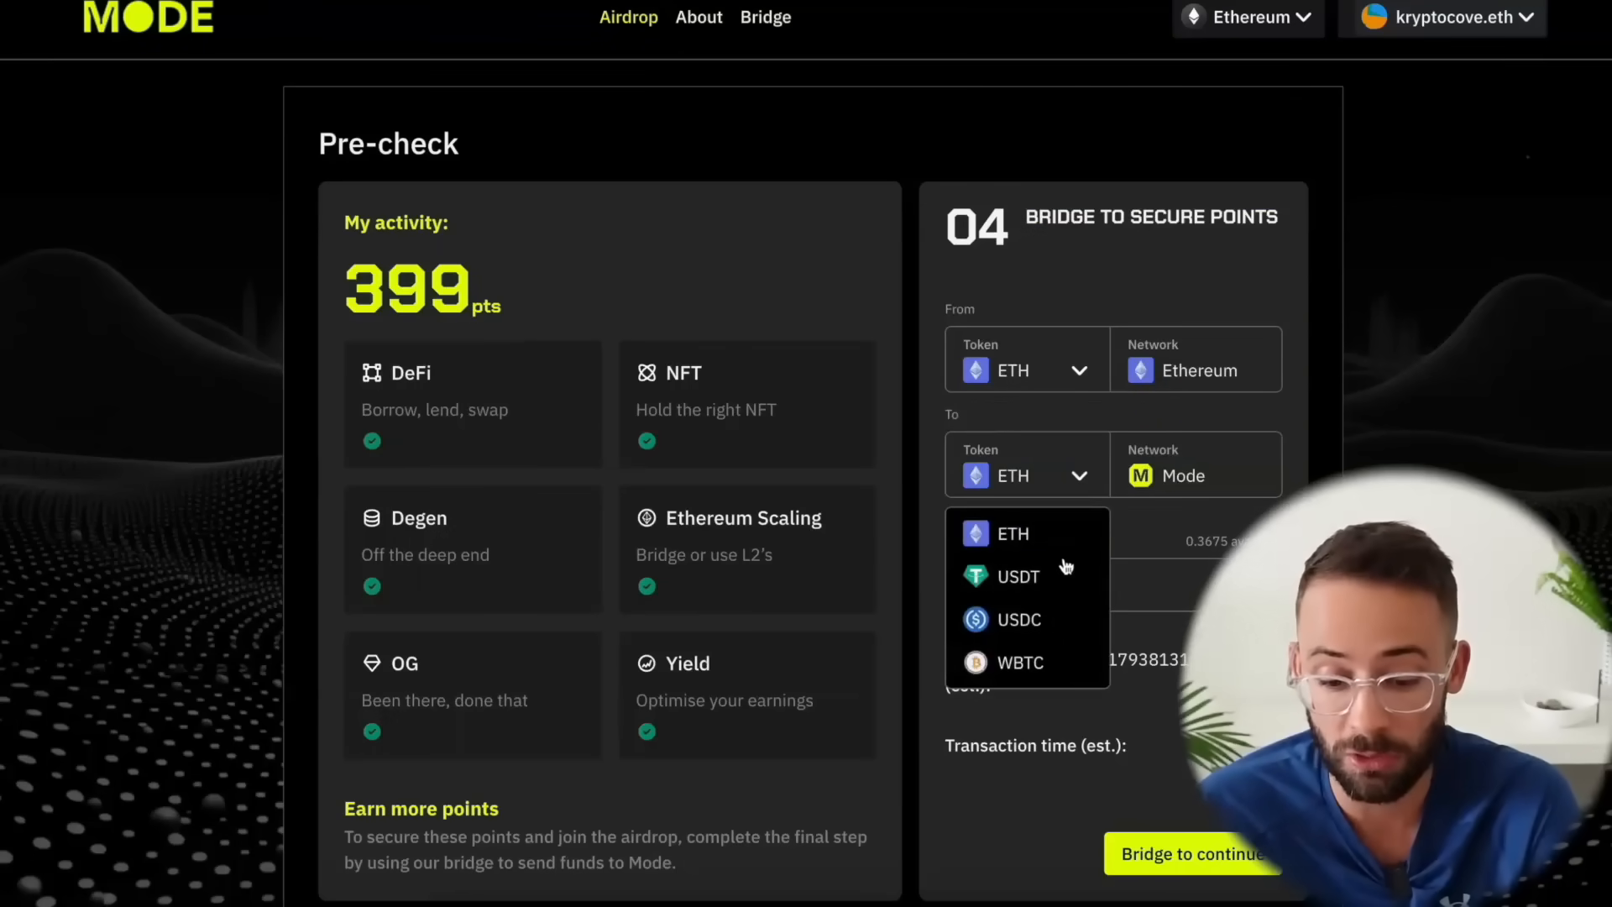
pyautogui.click(1014, 534)
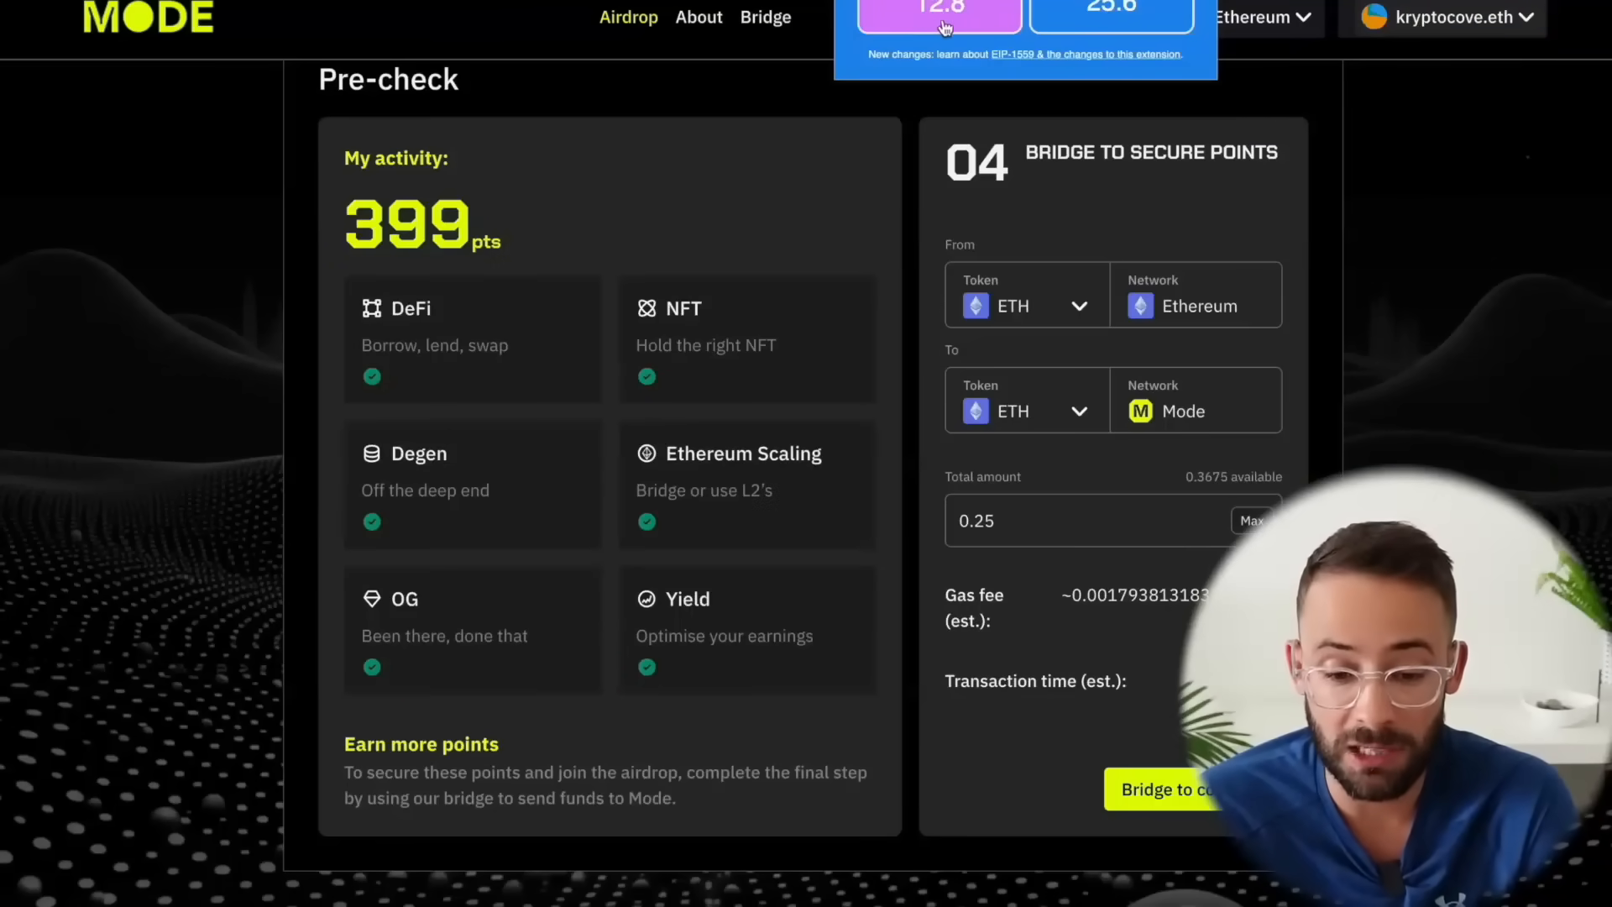
pyautogui.moveTo(984, 33)
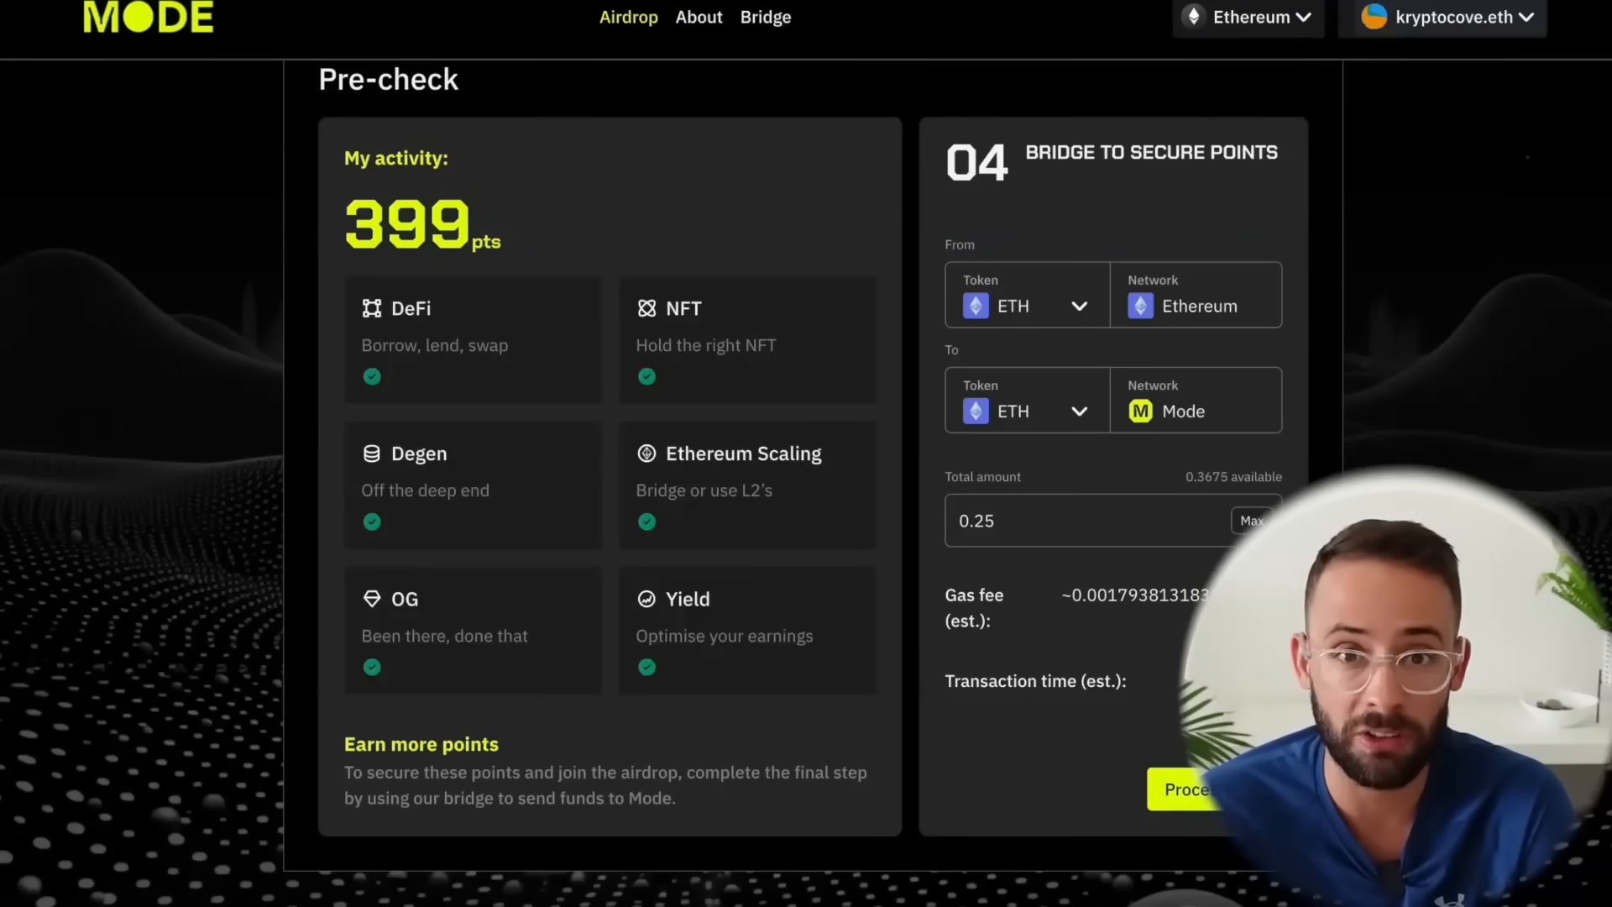
pyautogui.click(1187, 790)
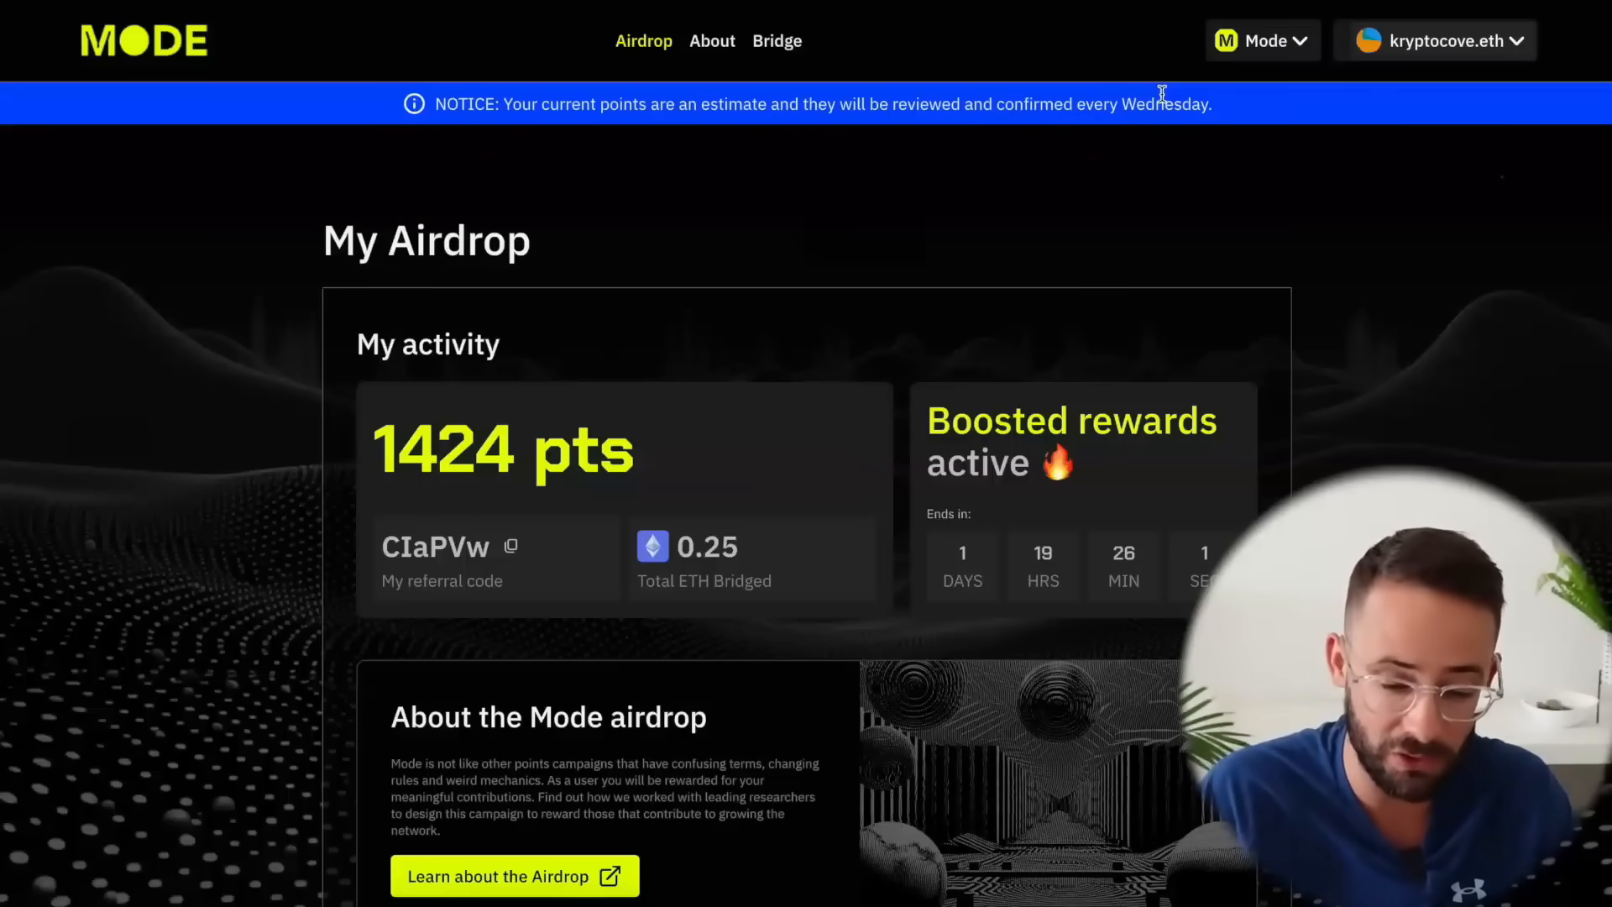
pyautogui.scroll(-3)
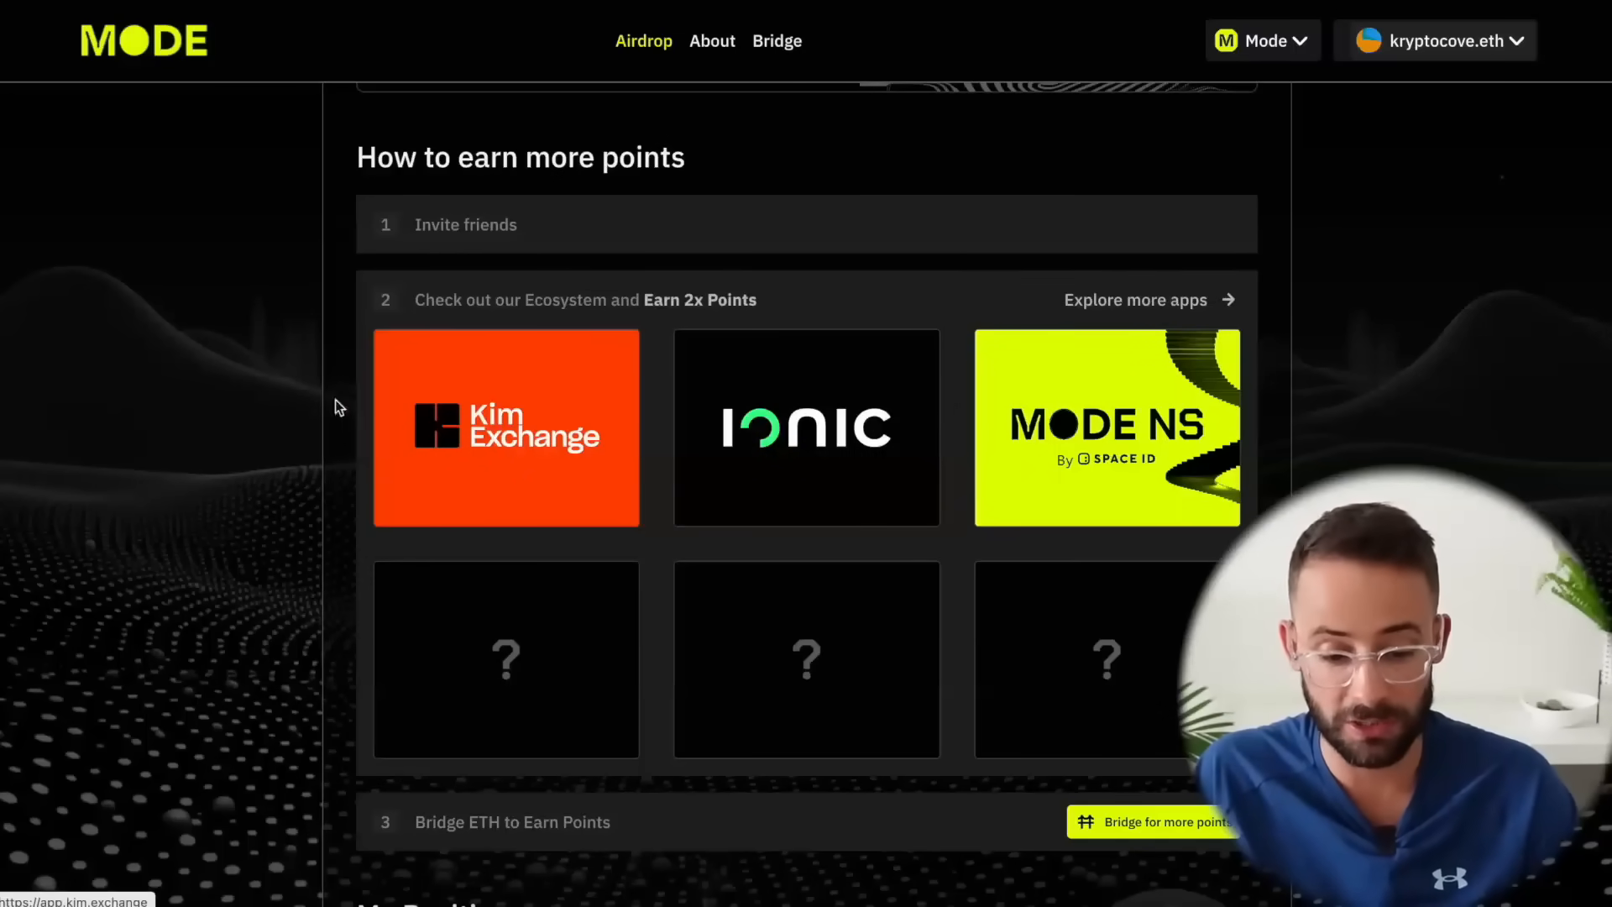
pyautogui.moveTo(1189, 408)
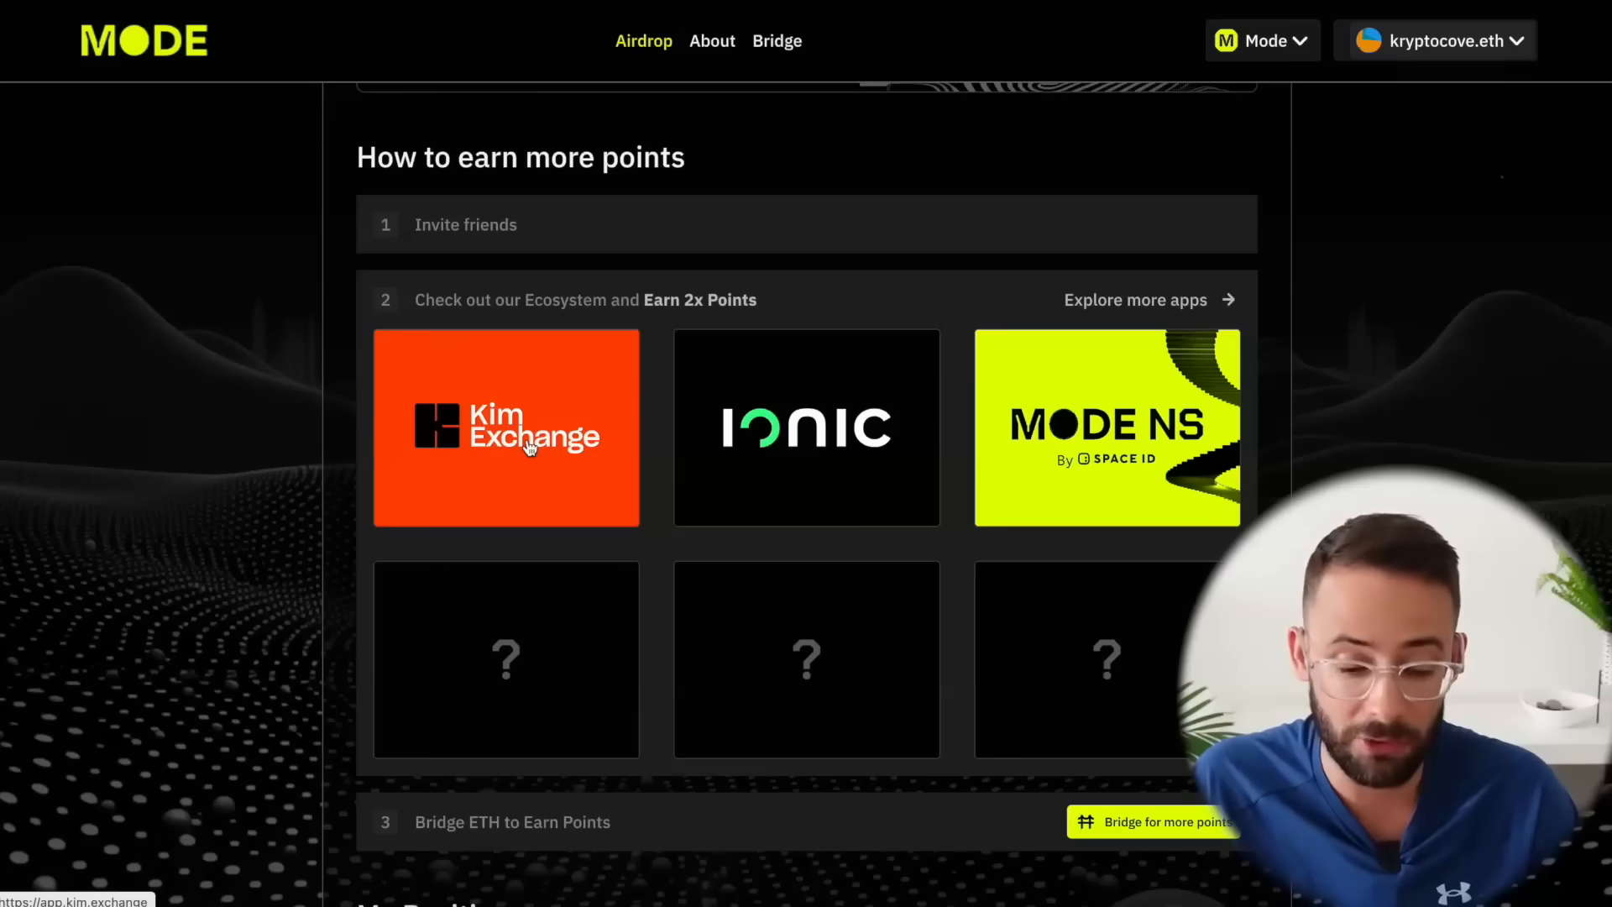
pyautogui.moveTo(1105, 475)
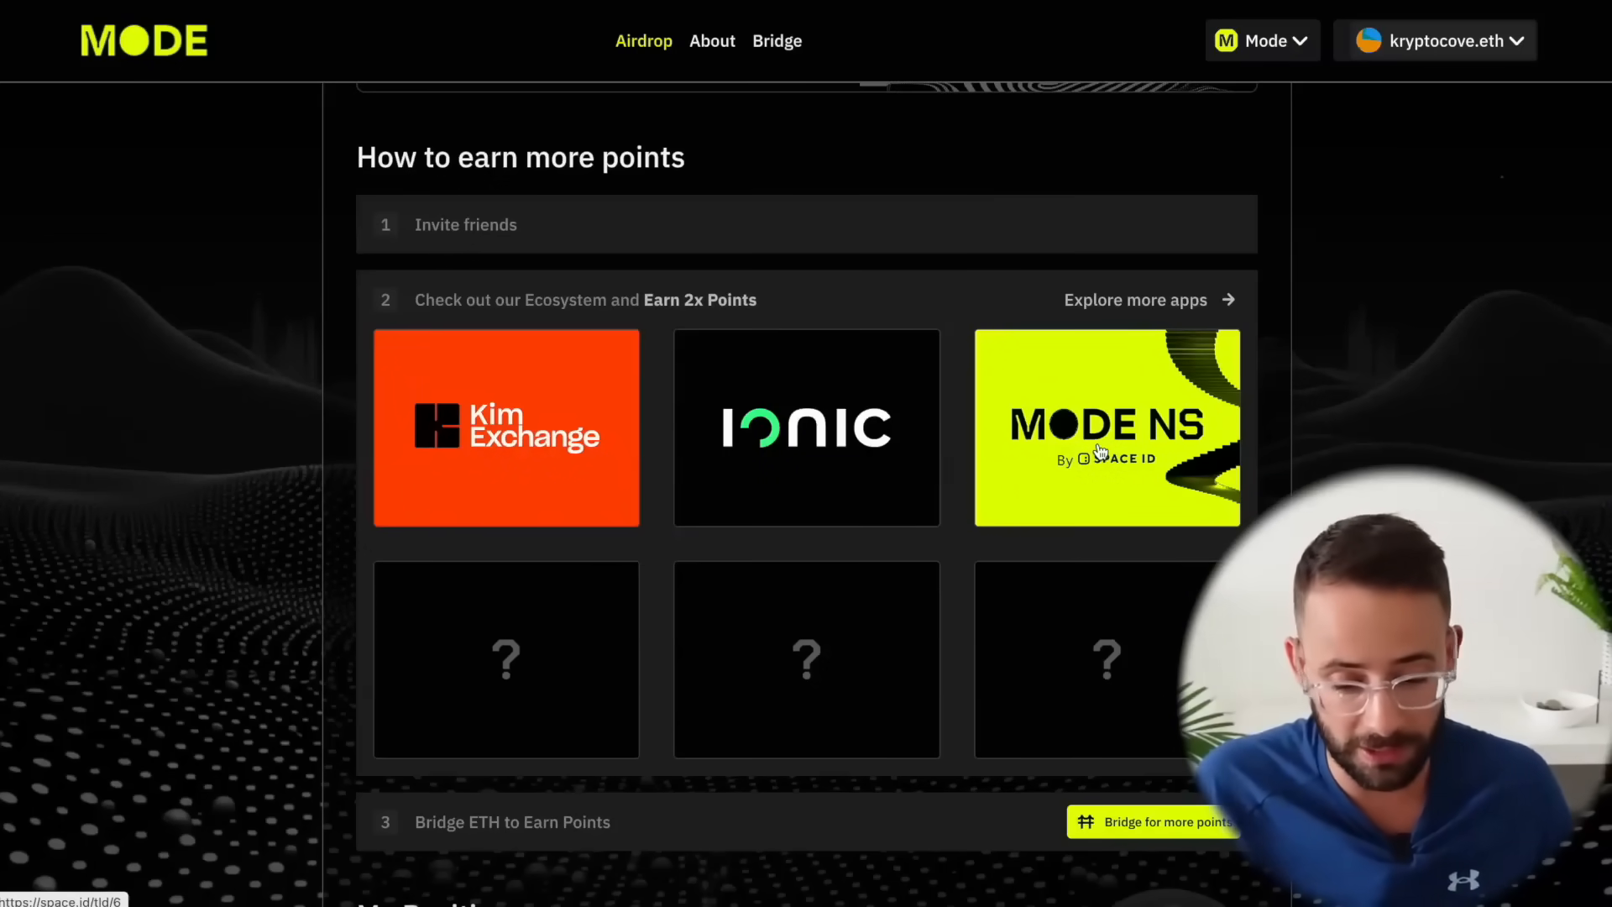
# Step: Connect the wallet to Kim Exchange, review the rate details and swap 0.05 ETH for about 112 USDT
pyautogui.click(506, 428)
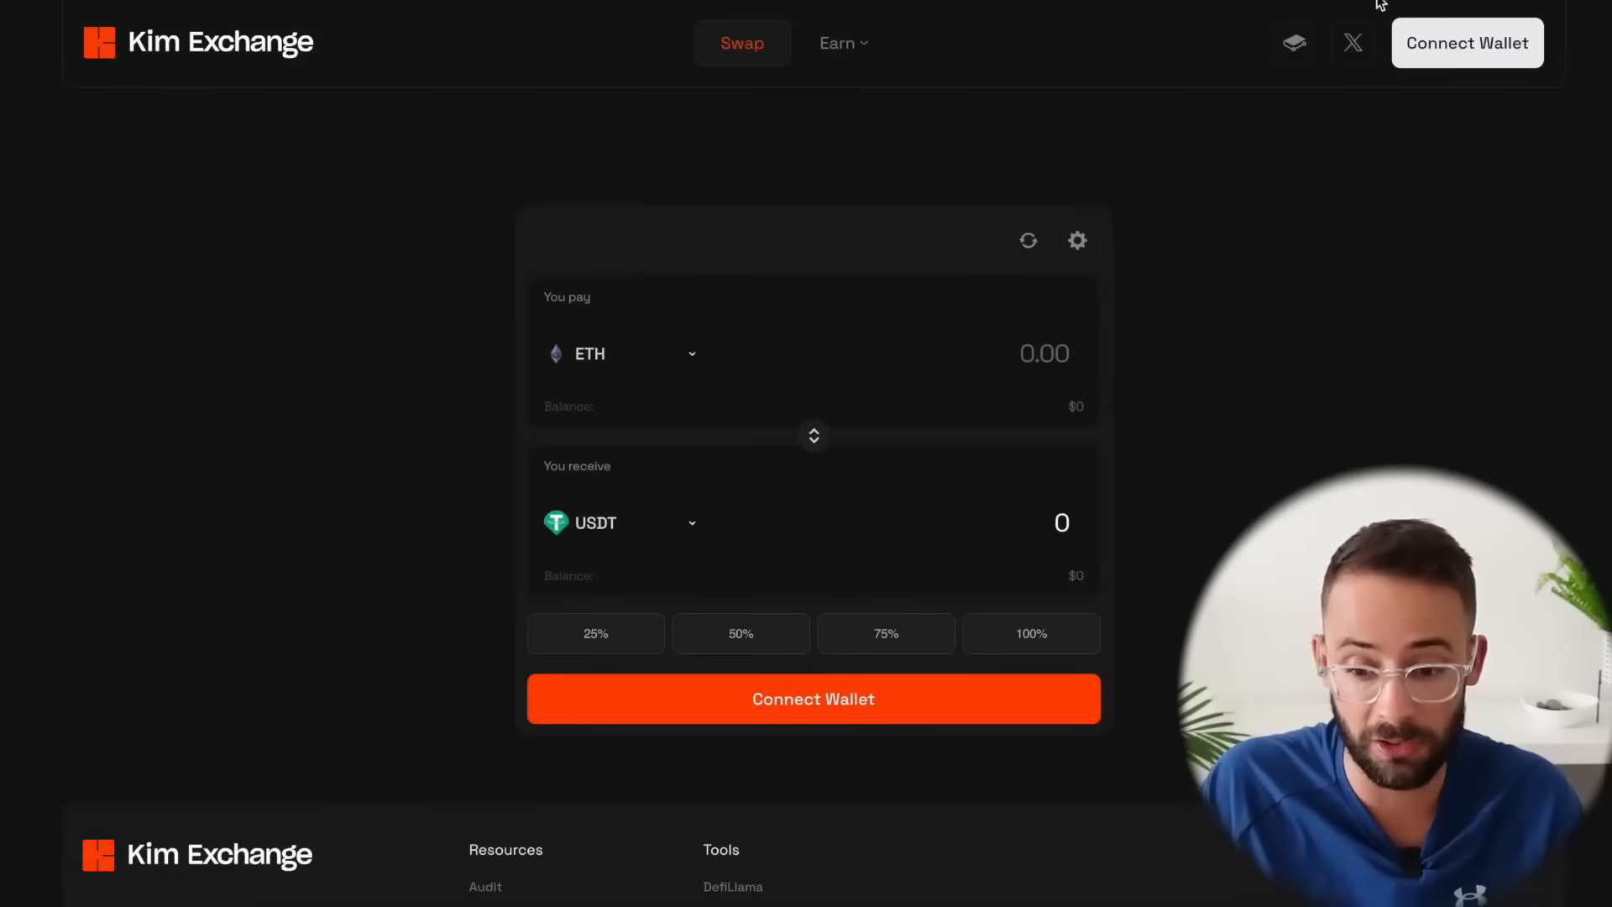
pyautogui.moveTo(1470, 52)
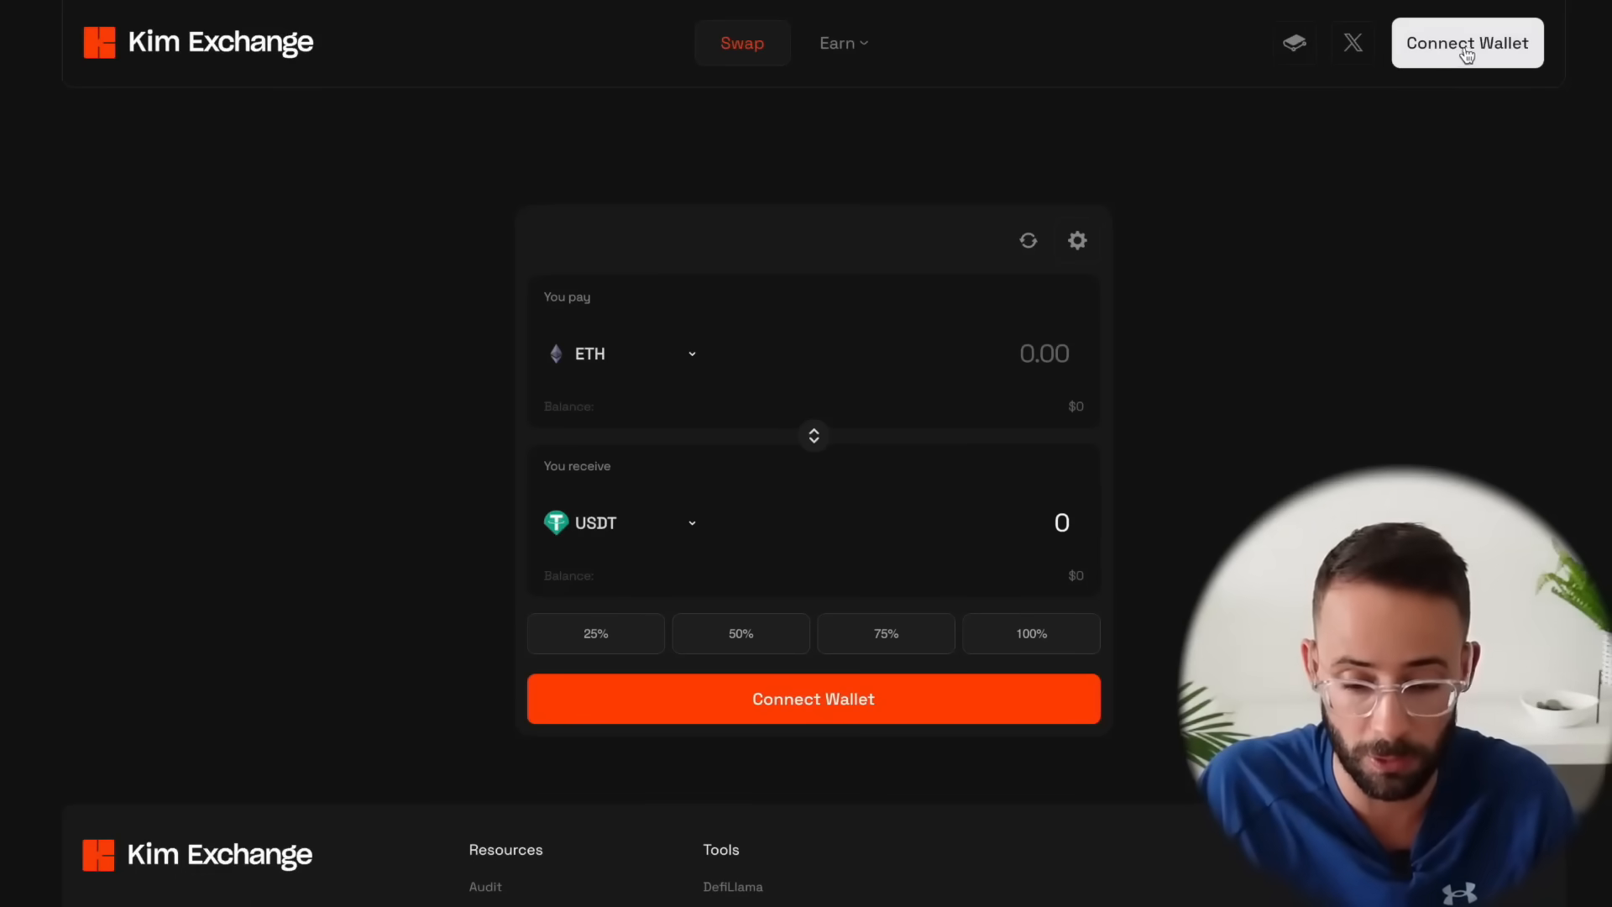
pyautogui.click(1468, 43)
pyautogui.write('0.05')
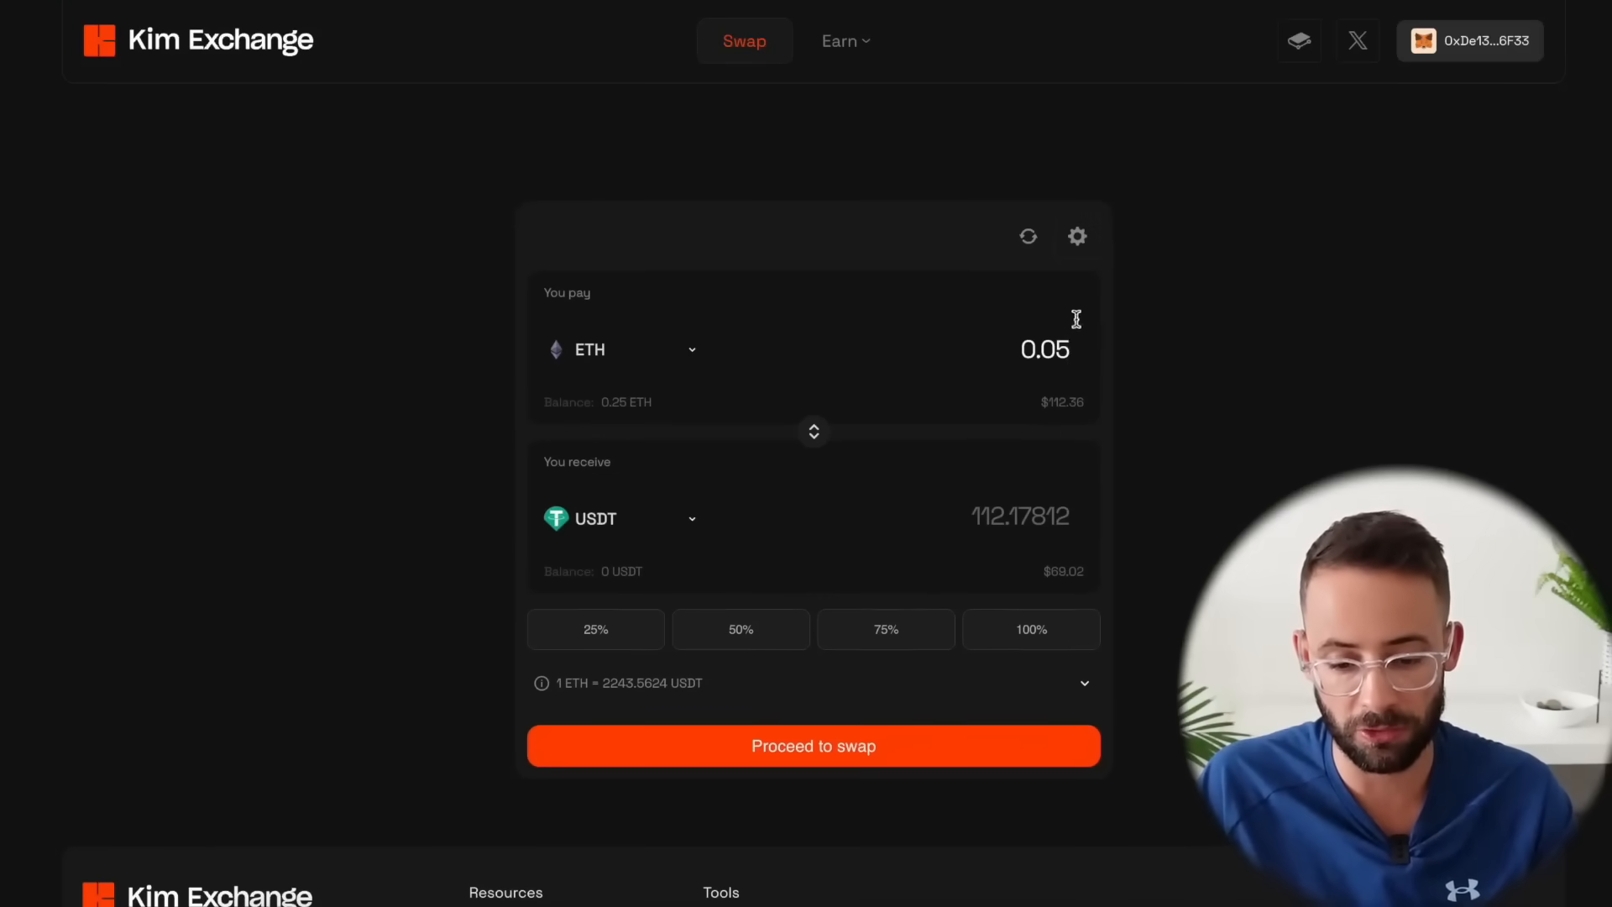
pyautogui.moveTo(968, 539)
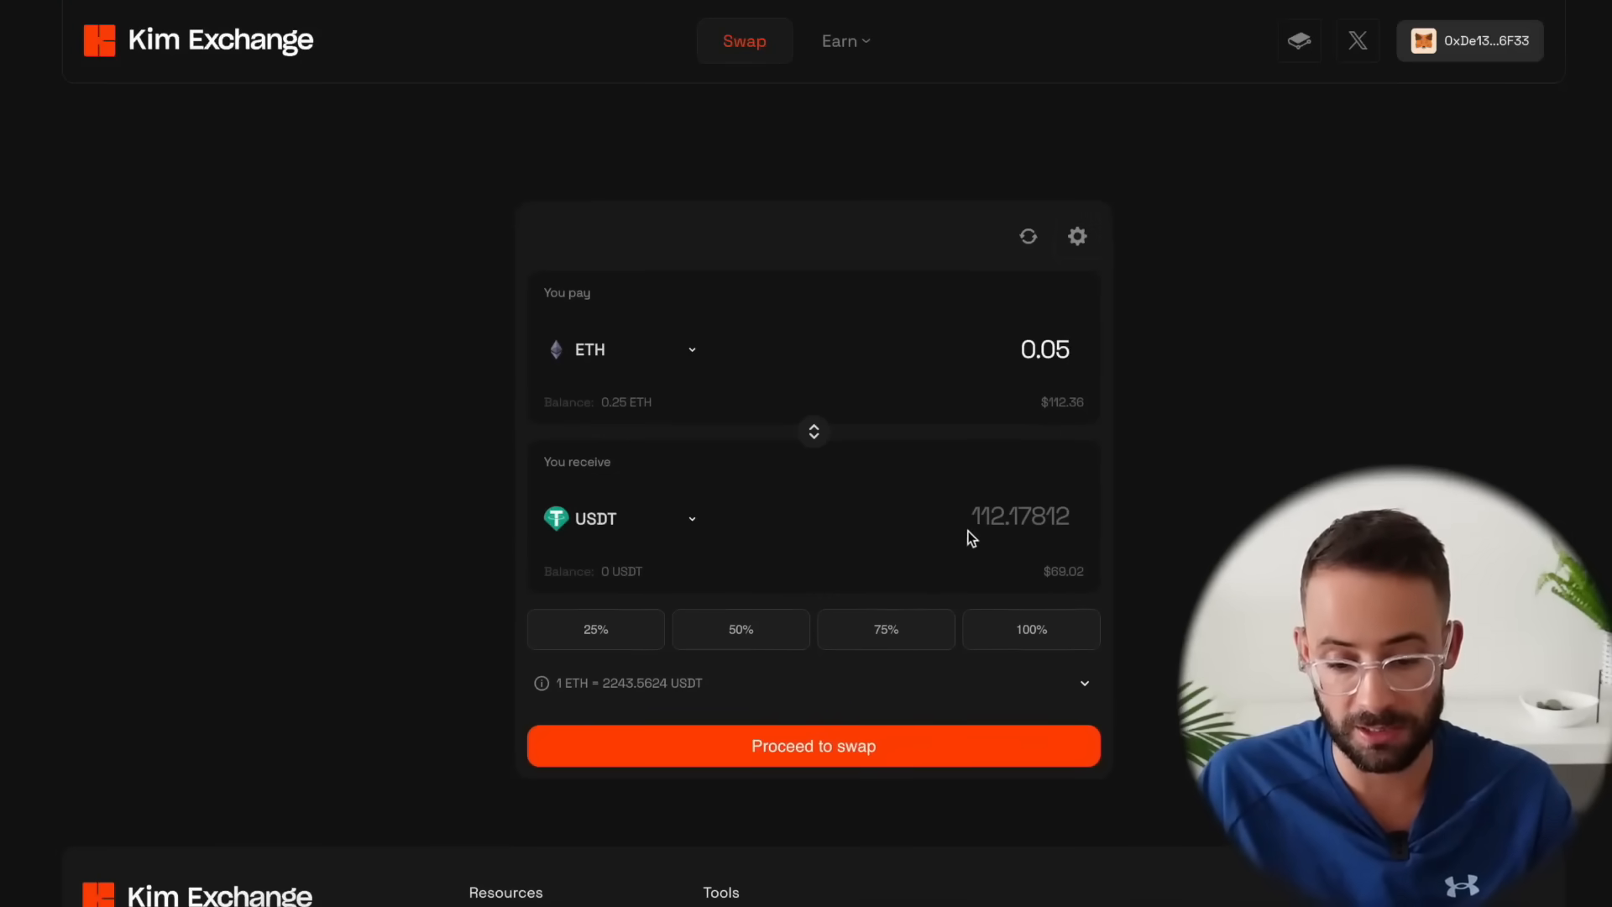
pyautogui.click(1085, 681)
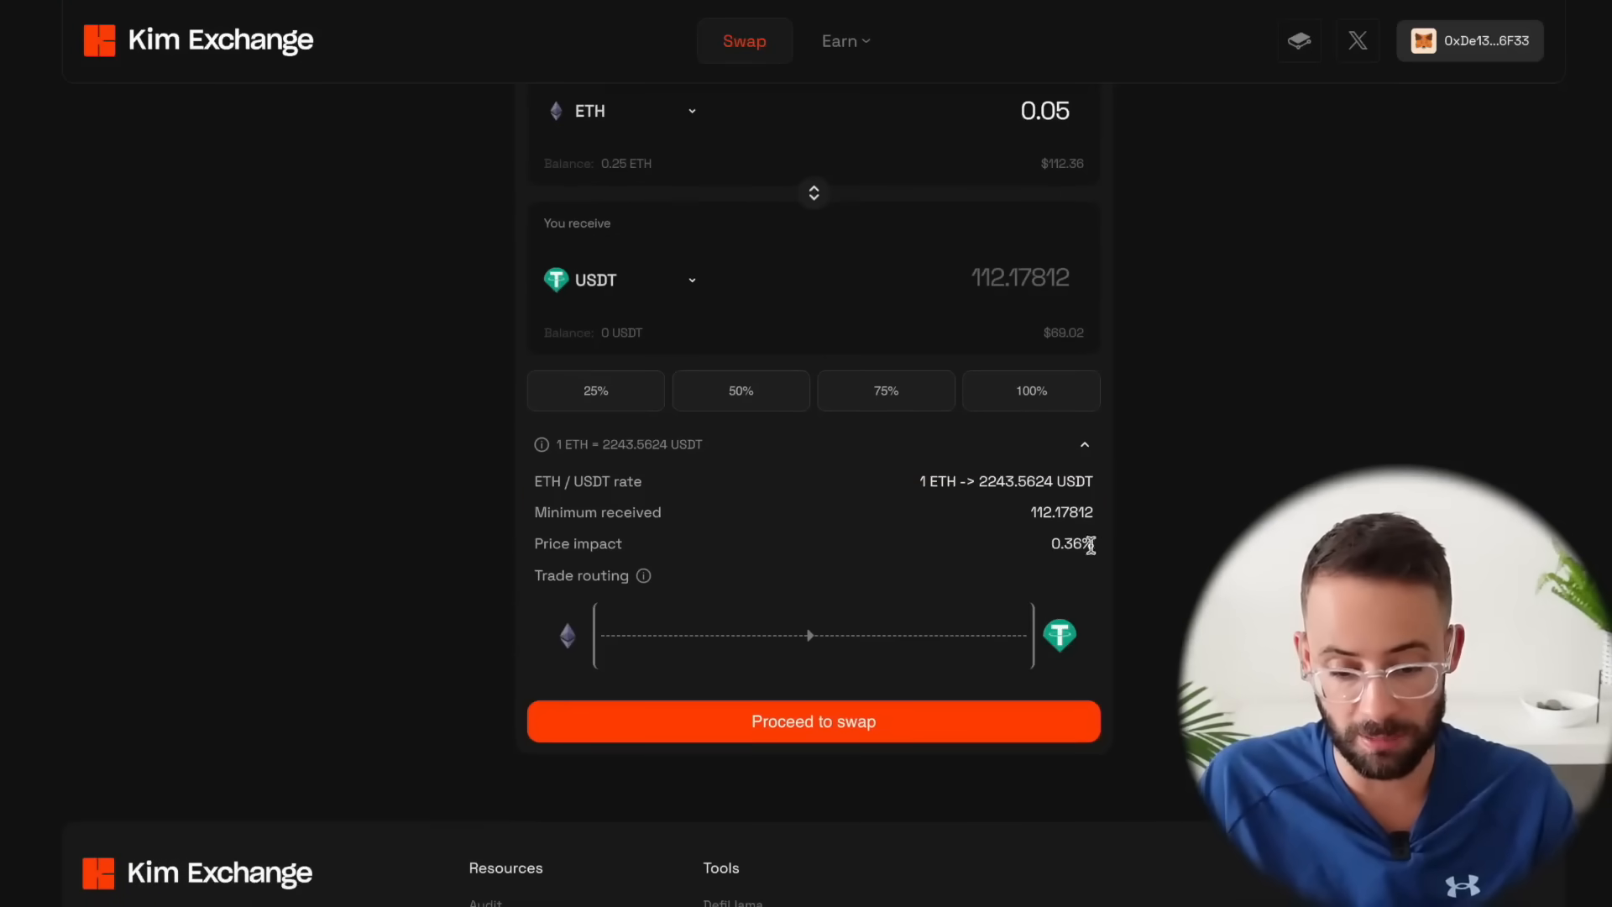
pyautogui.doubleClick(1071, 544)
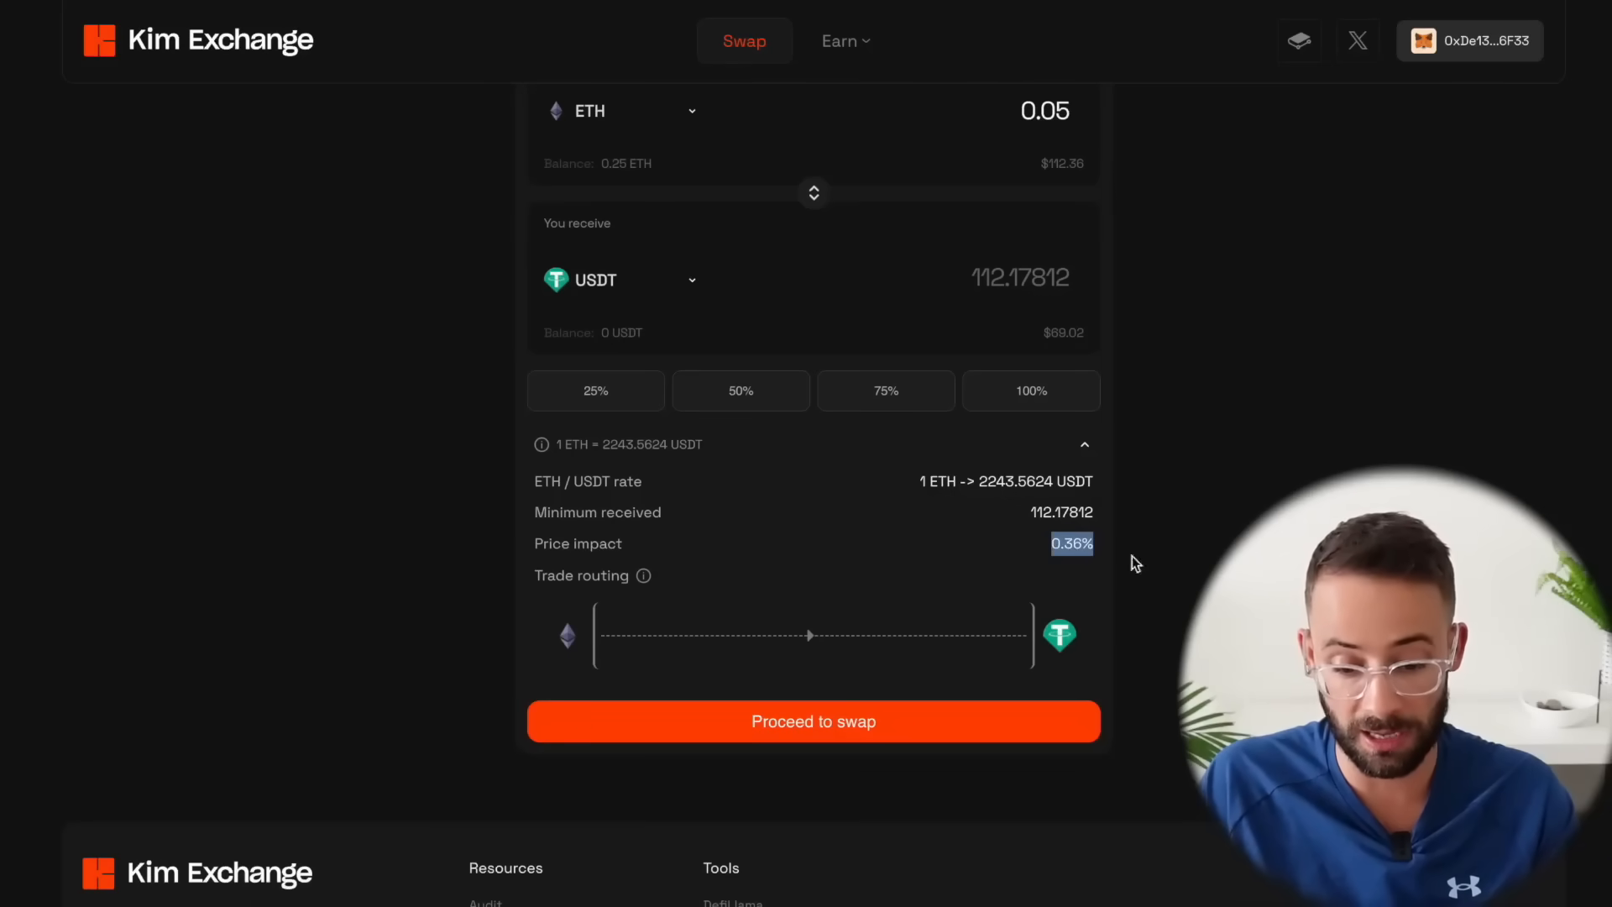
pyautogui.moveTo(1049, 561)
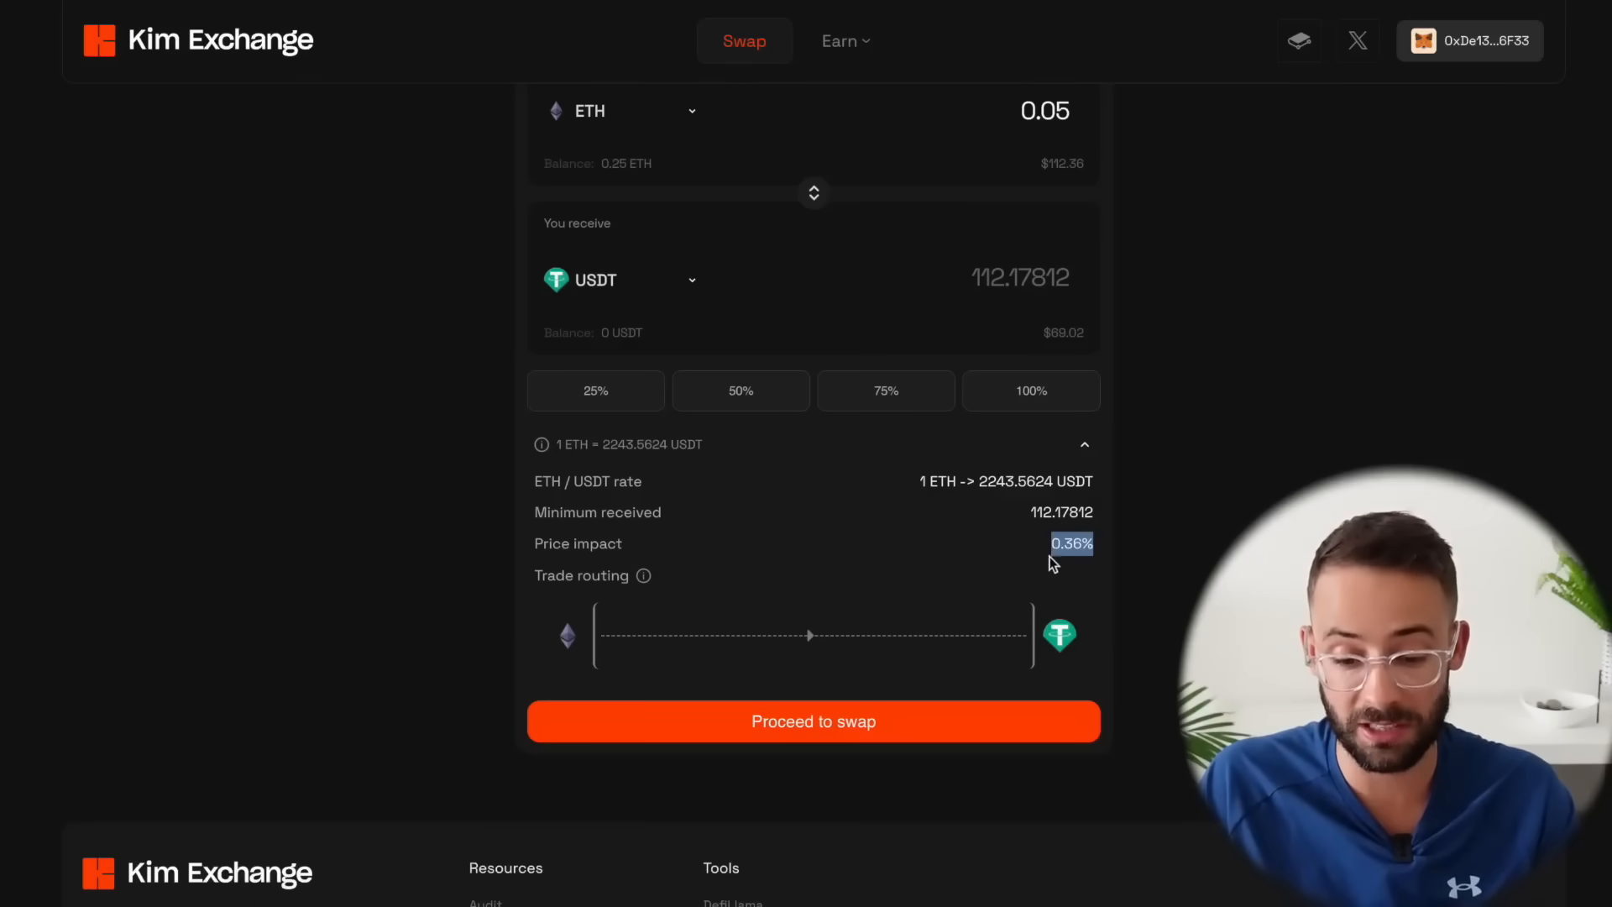
pyautogui.moveTo(862, 700)
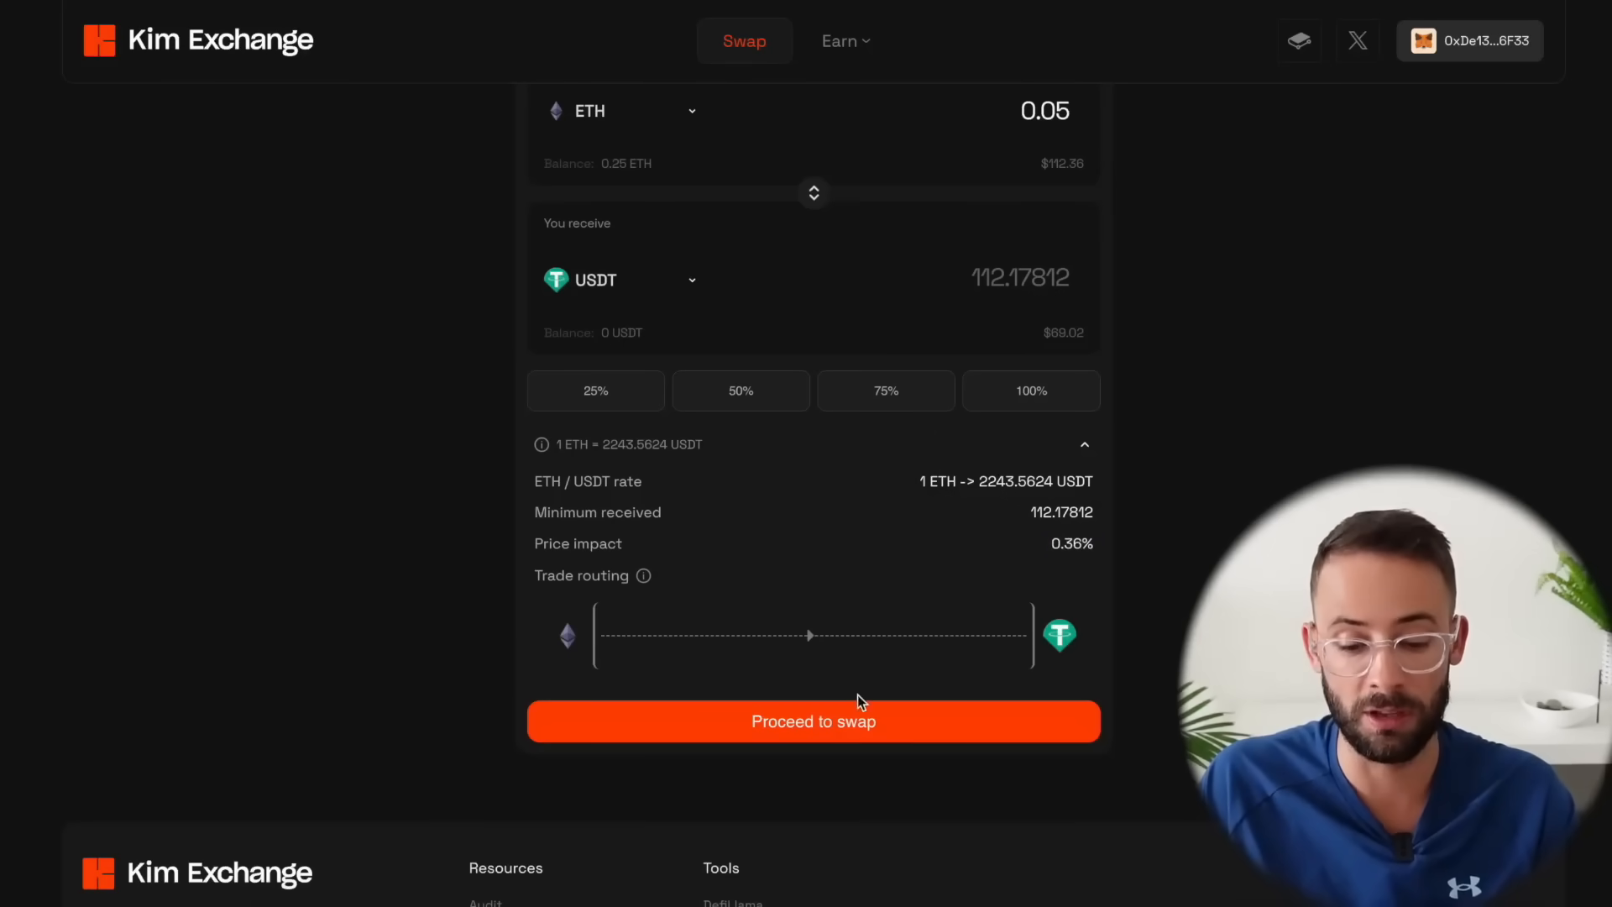
pyautogui.click(815, 722)
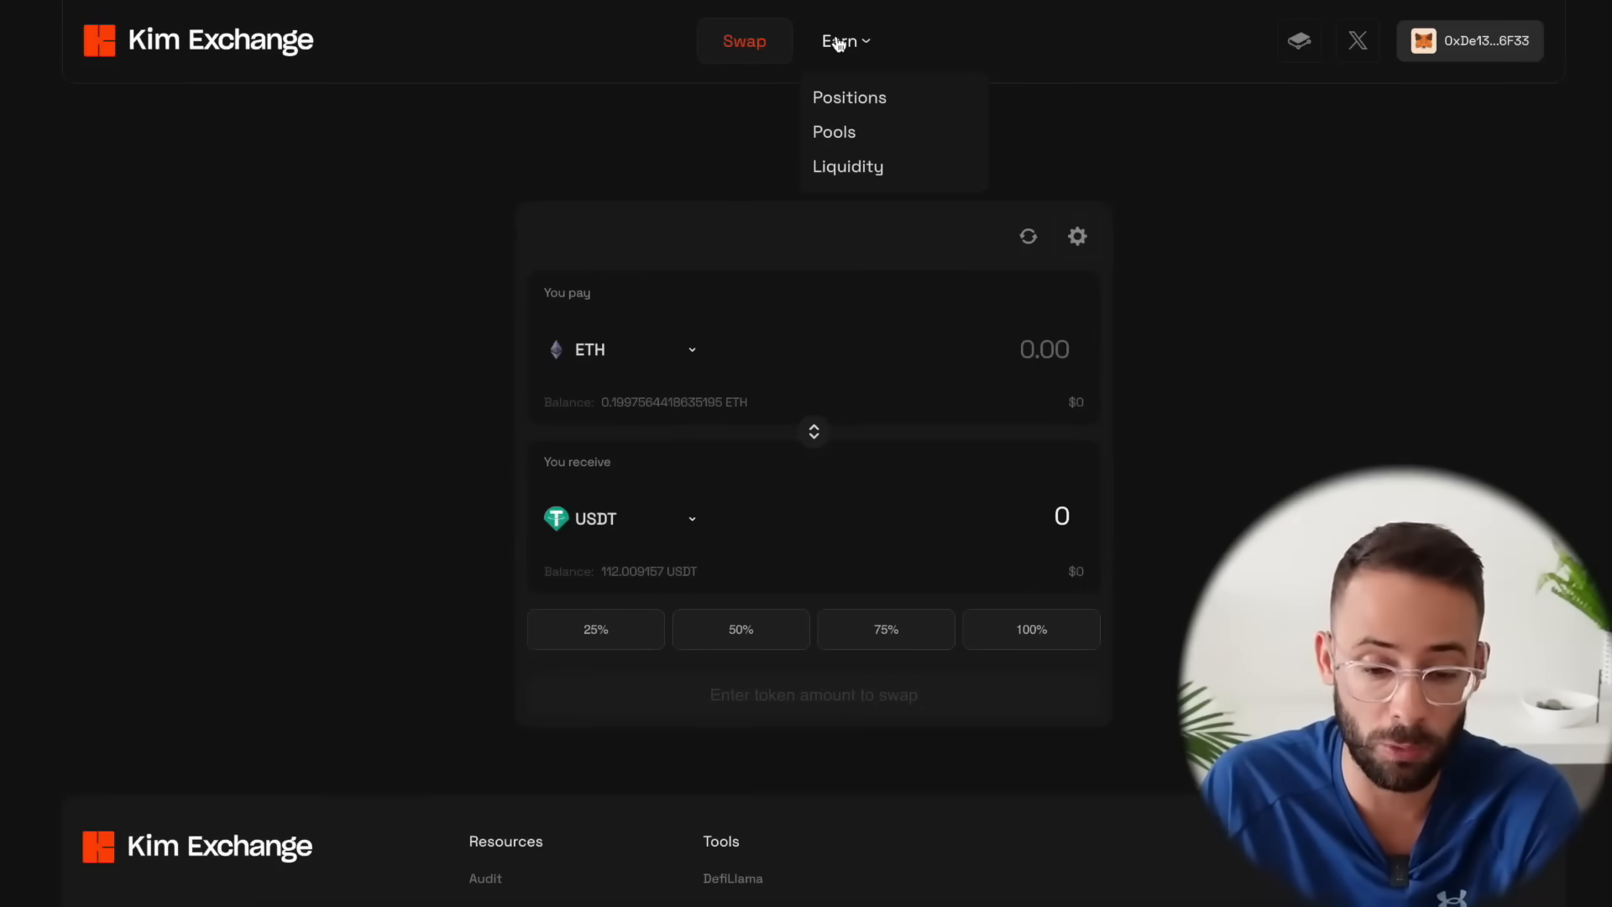
# Step: Browse Kim Exchange's unverified pools list, then return to the verified pools
pyautogui.click(833, 131)
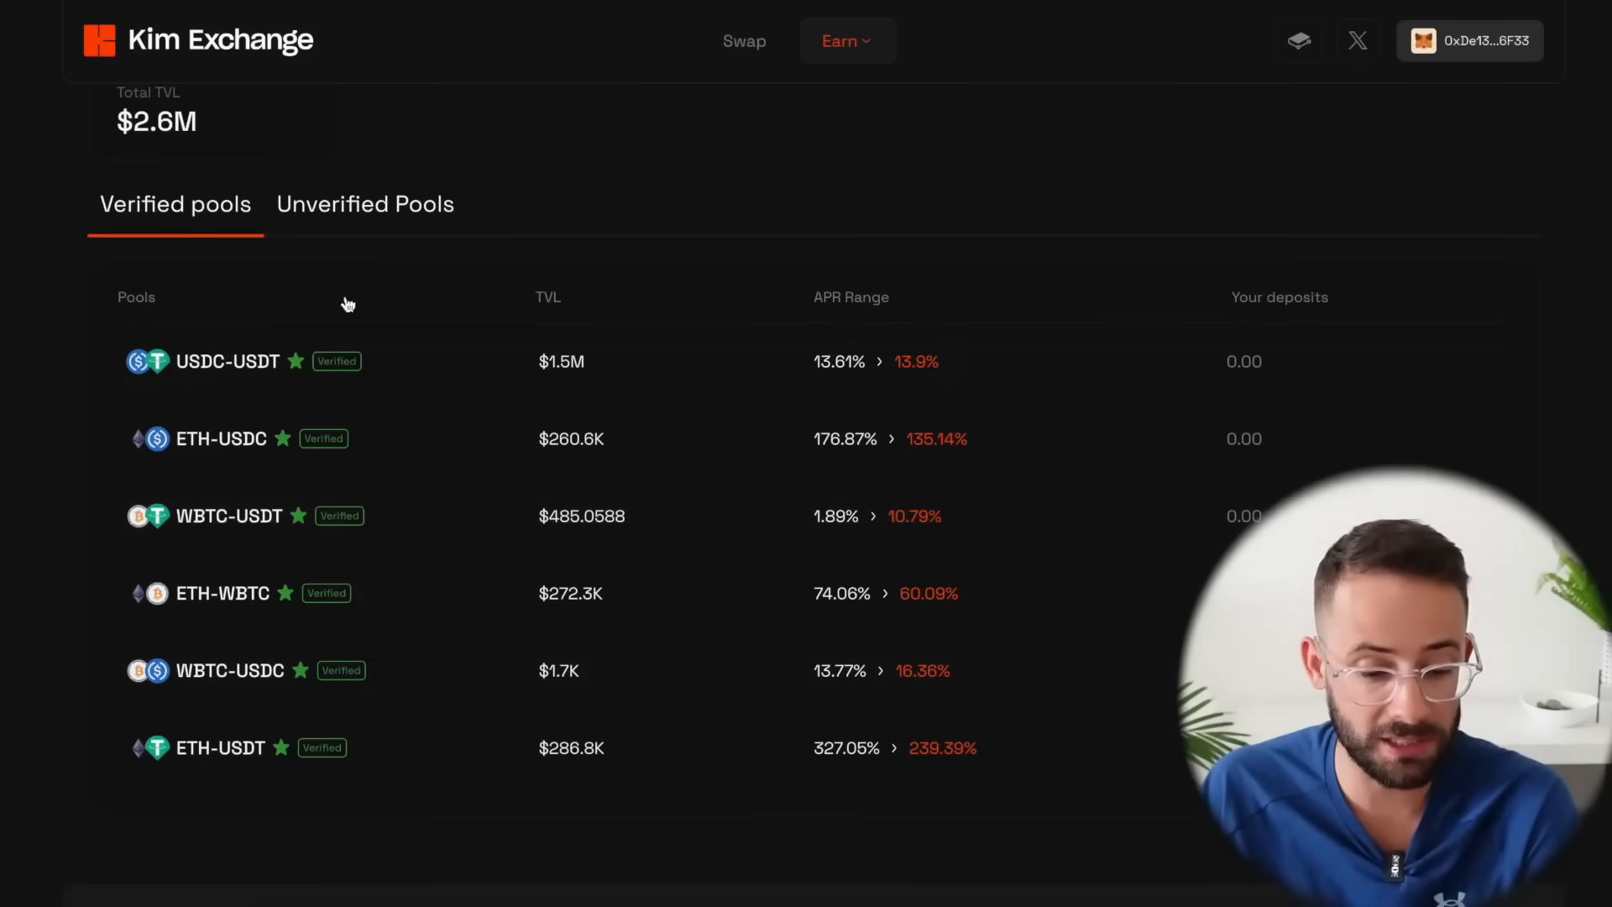
pyautogui.click(364, 204)
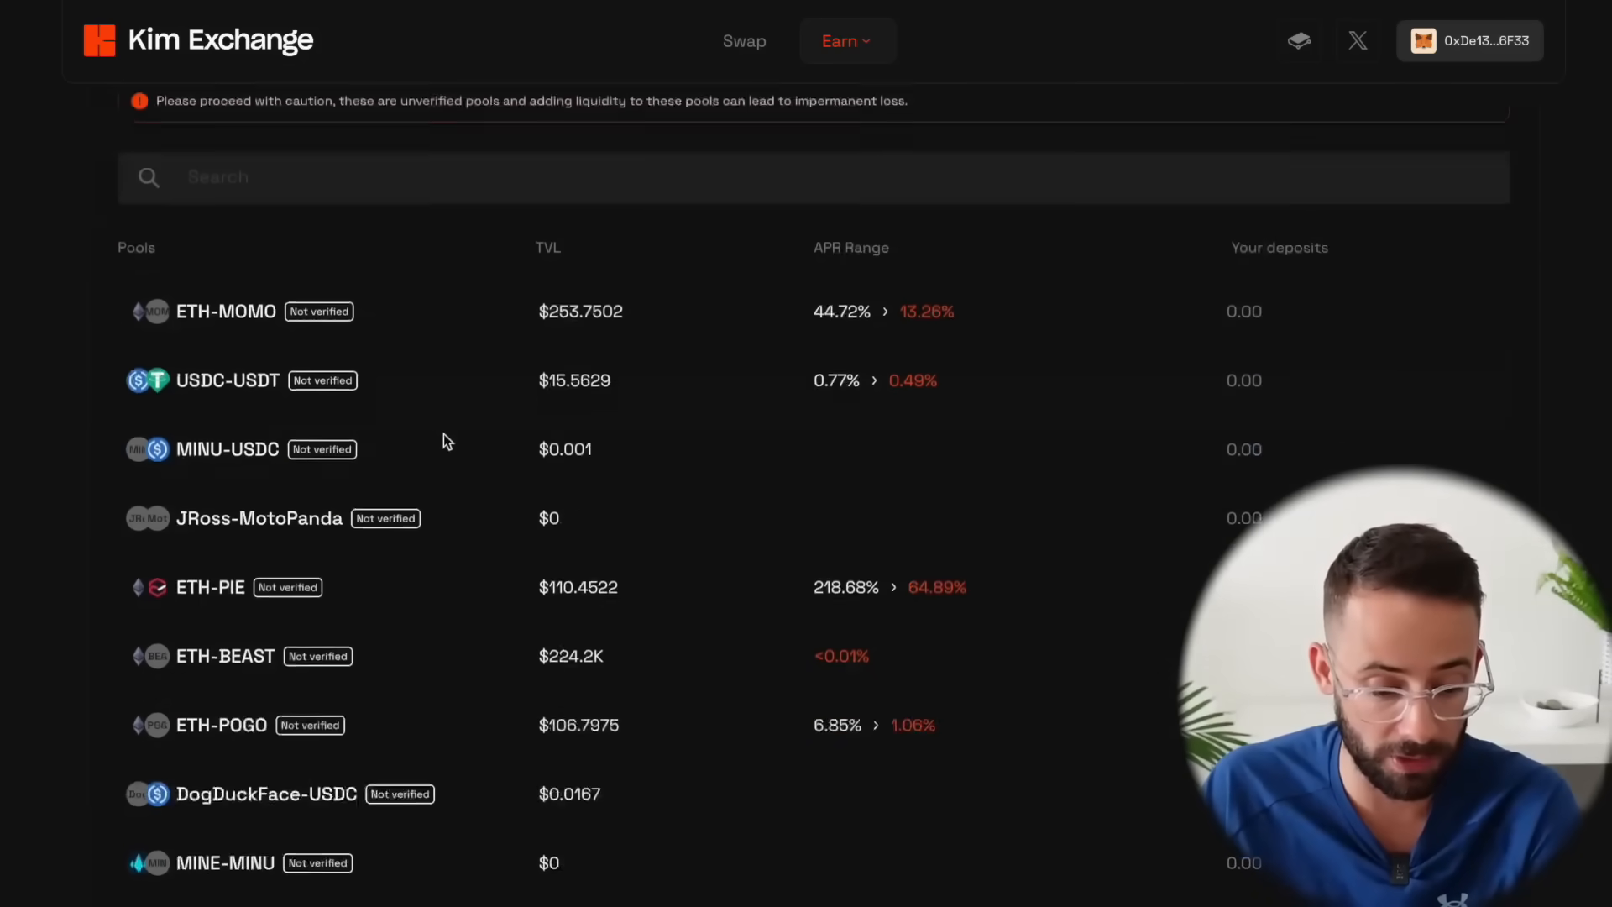
pyautogui.scroll(-3)
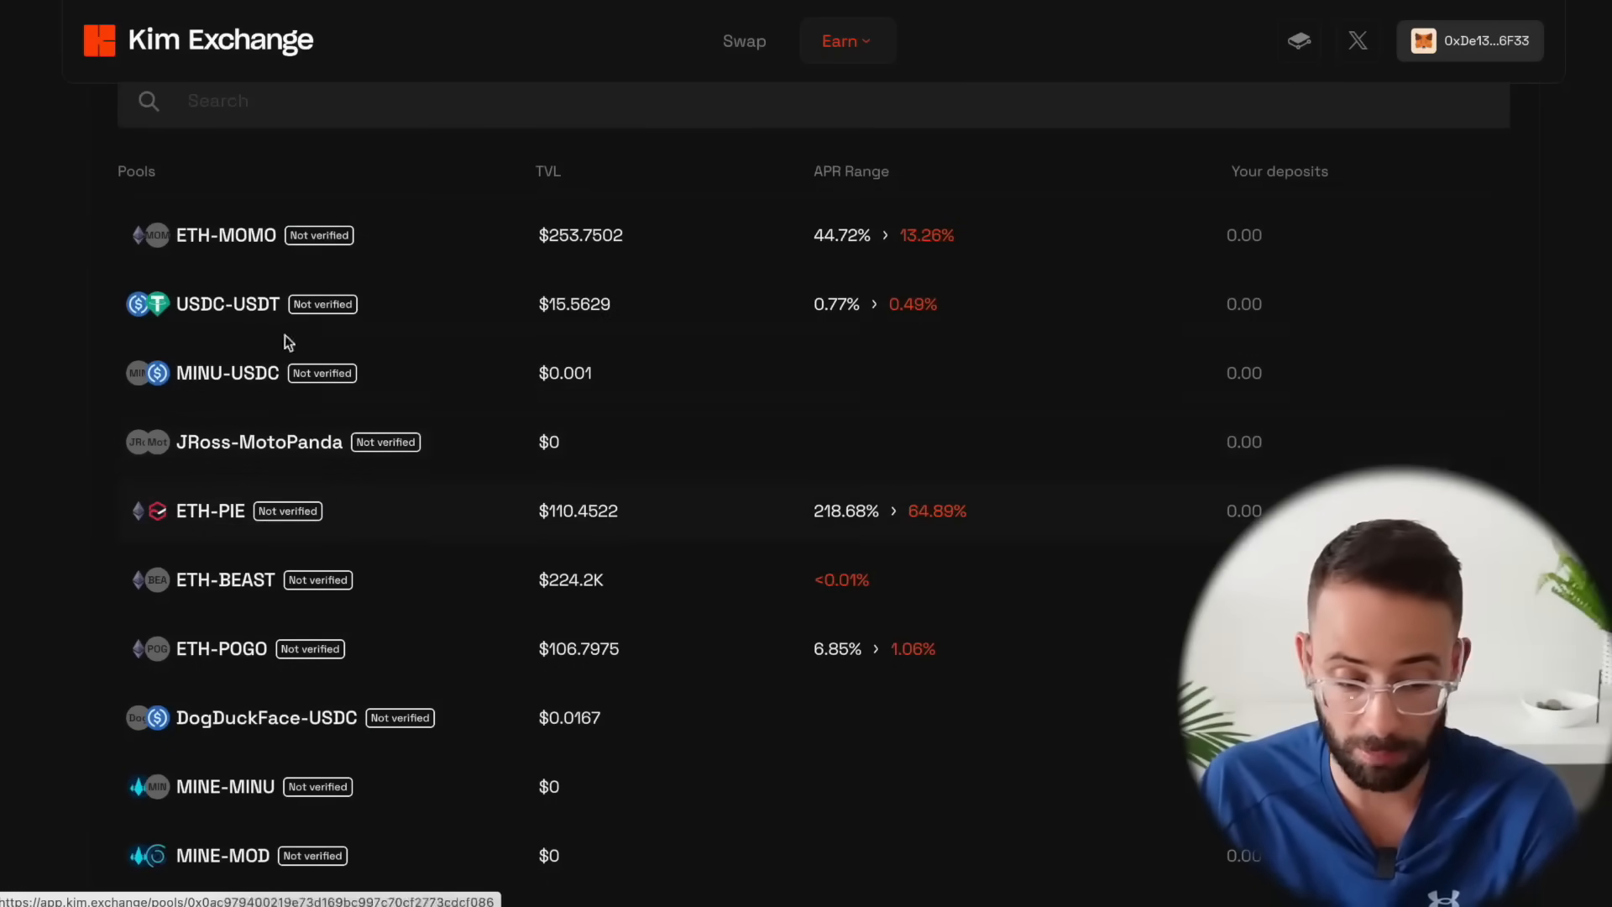
pyautogui.scroll(-3)
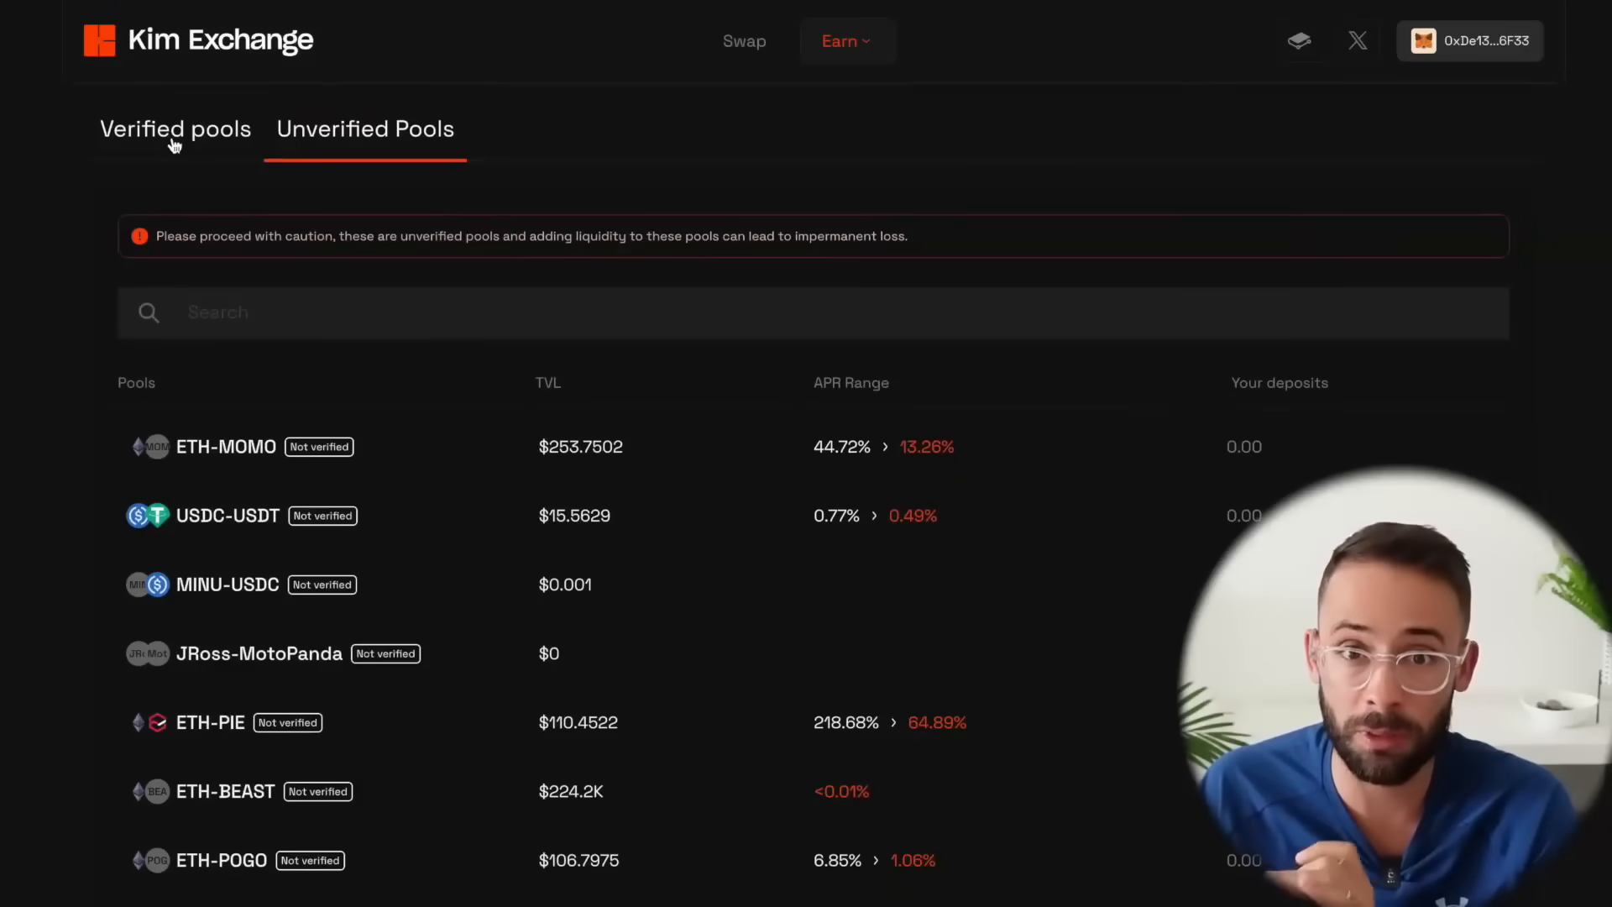
pyautogui.click(174, 127)
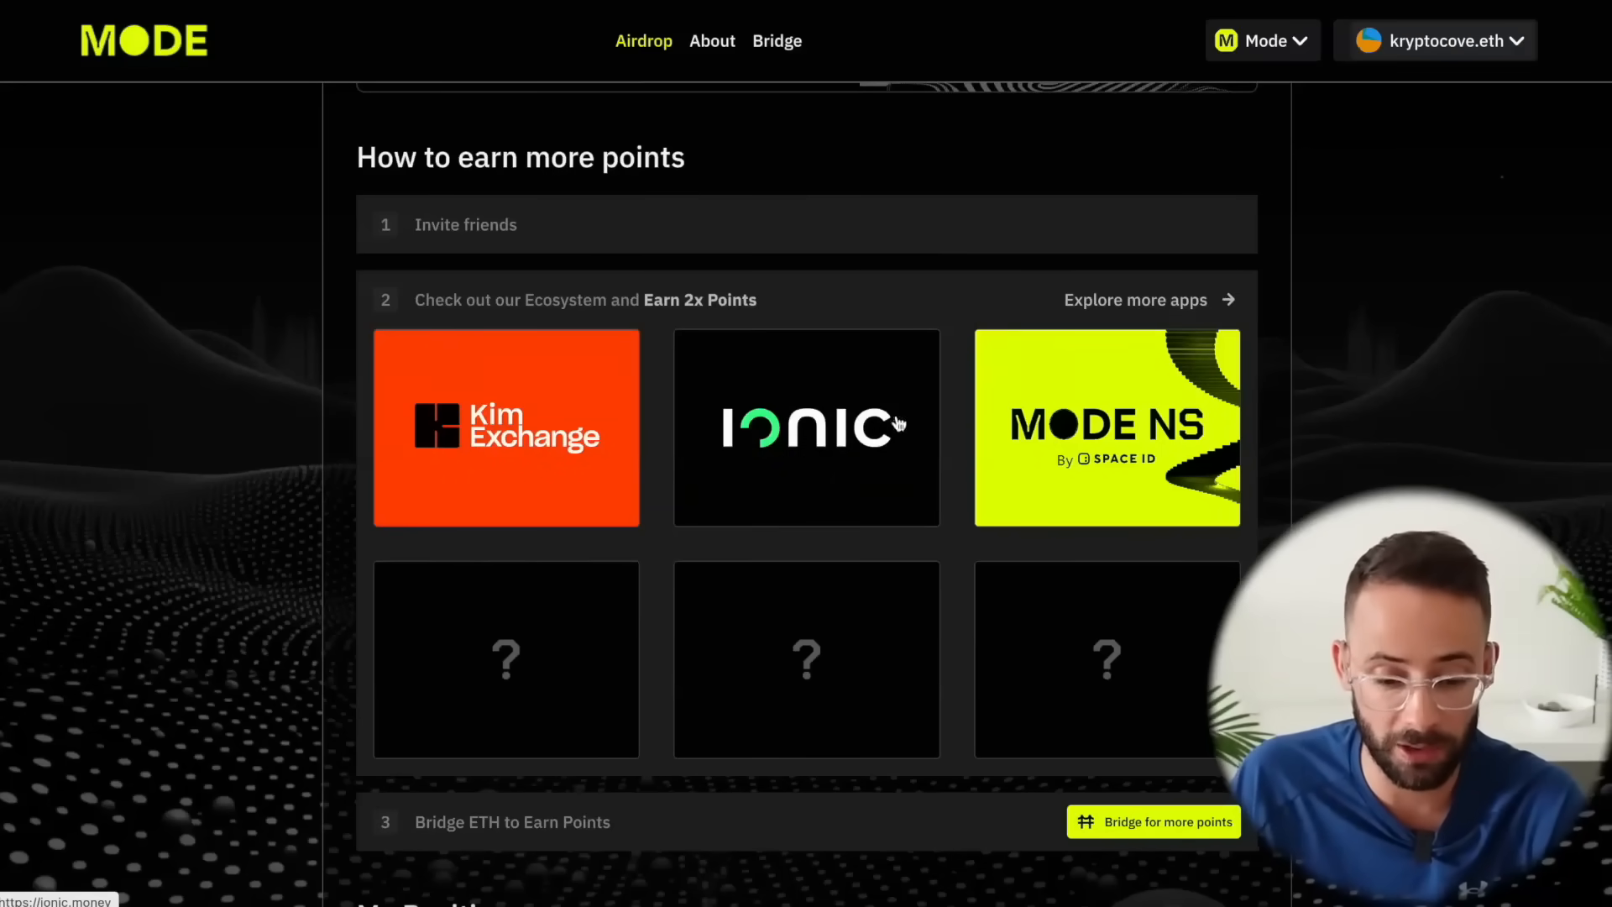
# Step: In Ionic's Mode Market, fill the USDT supply form with 50 USDT
pyautogui.click(806, 428)
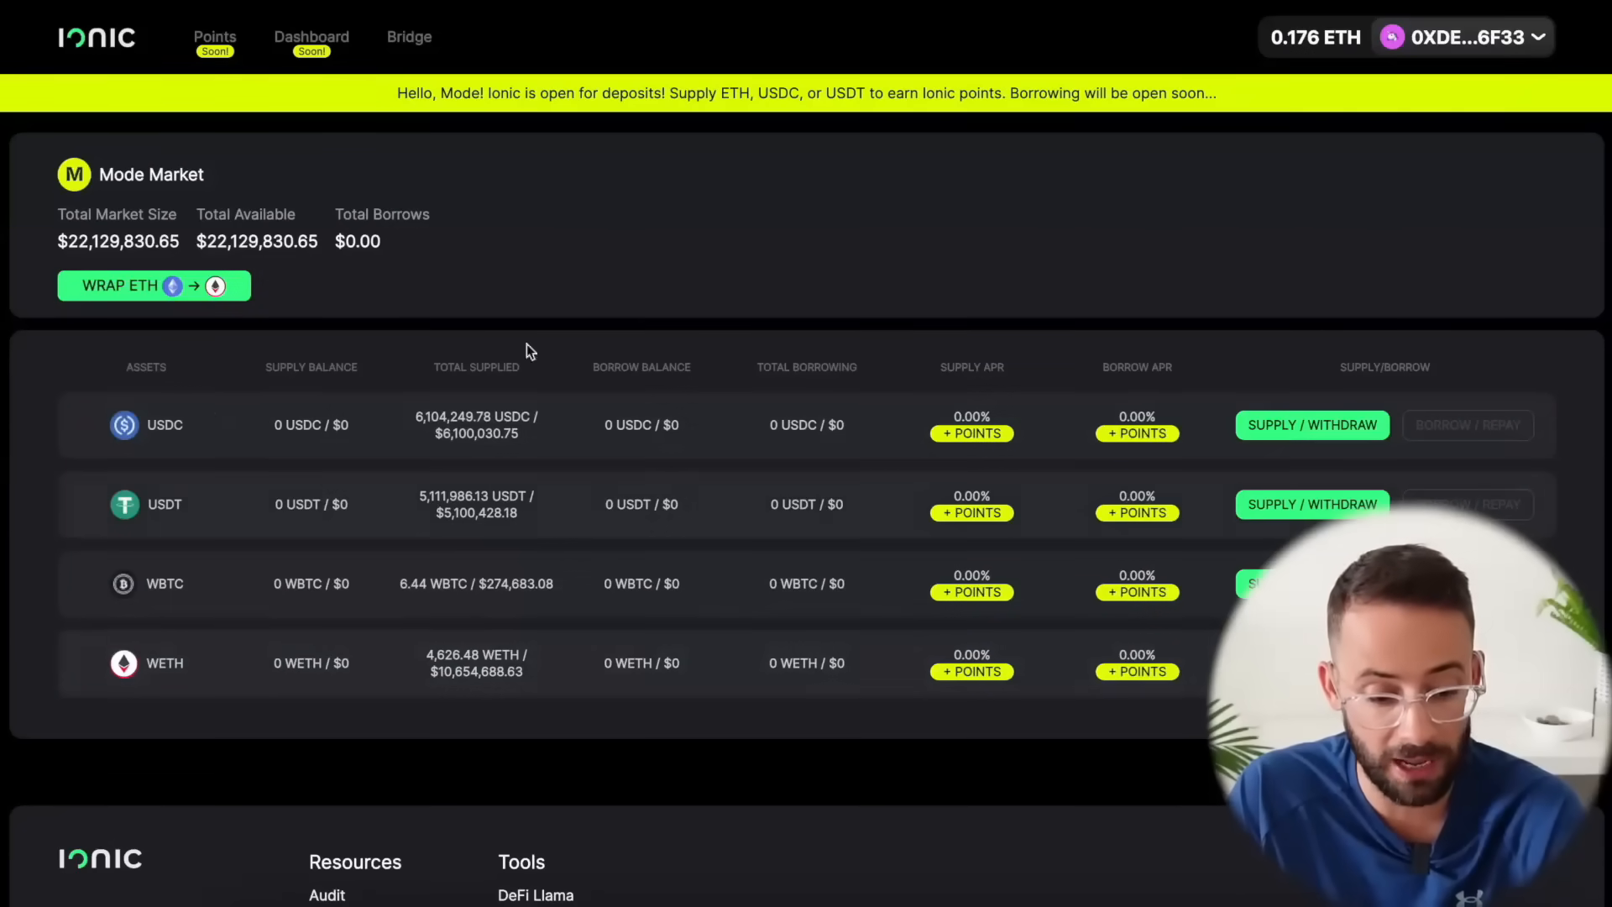
pyautogui.moveTo(407, 544)
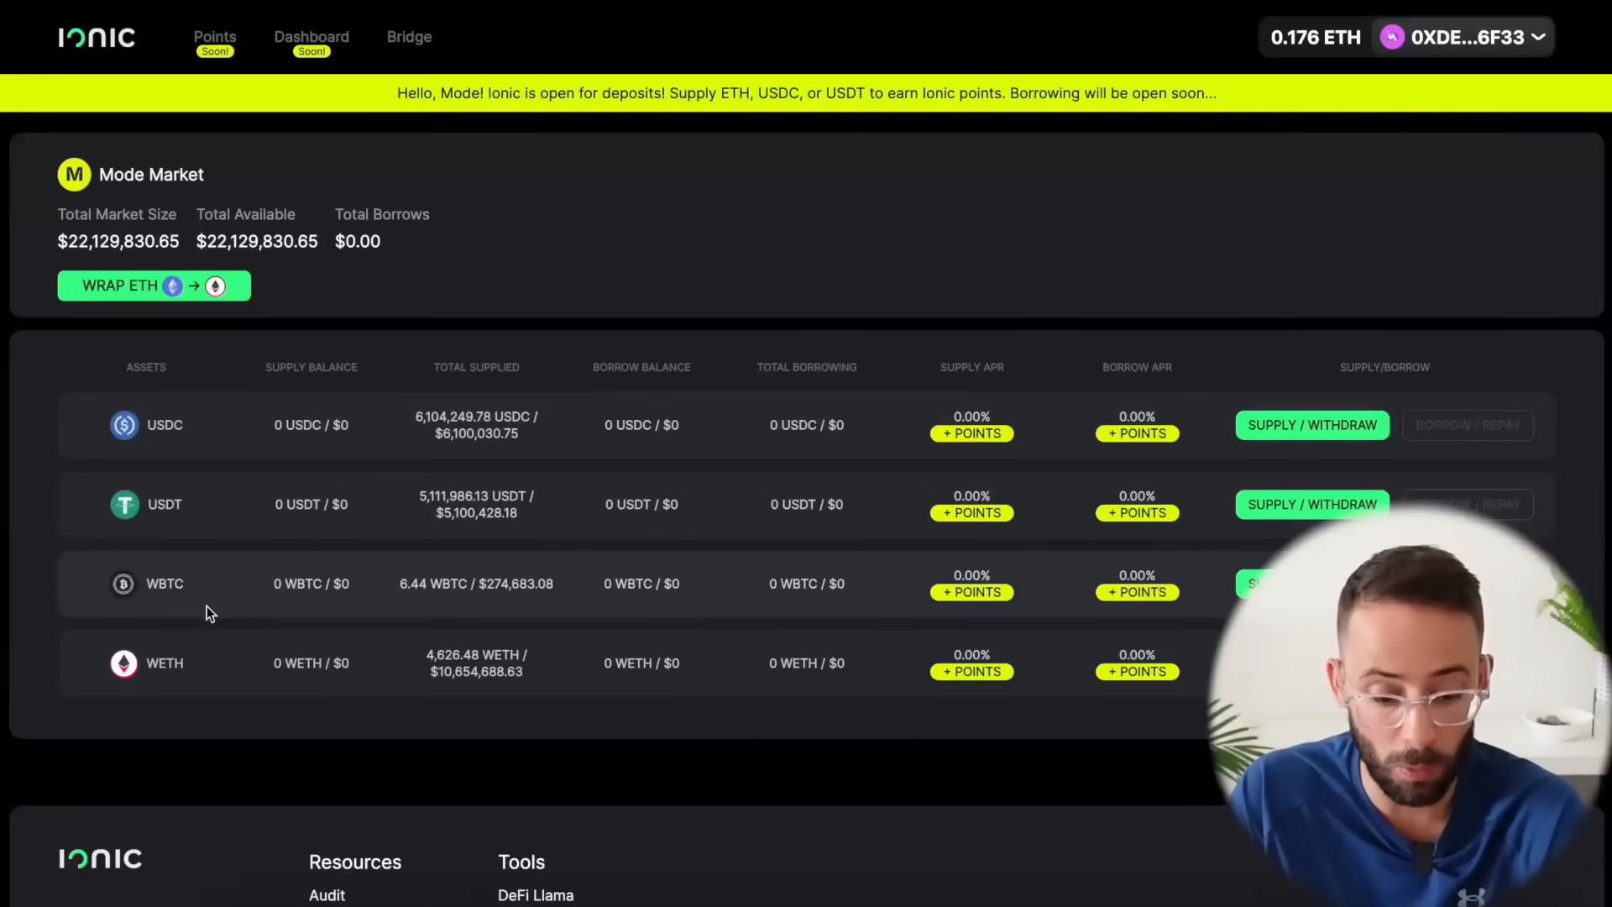
pyautogui.moveTo(184, 516)
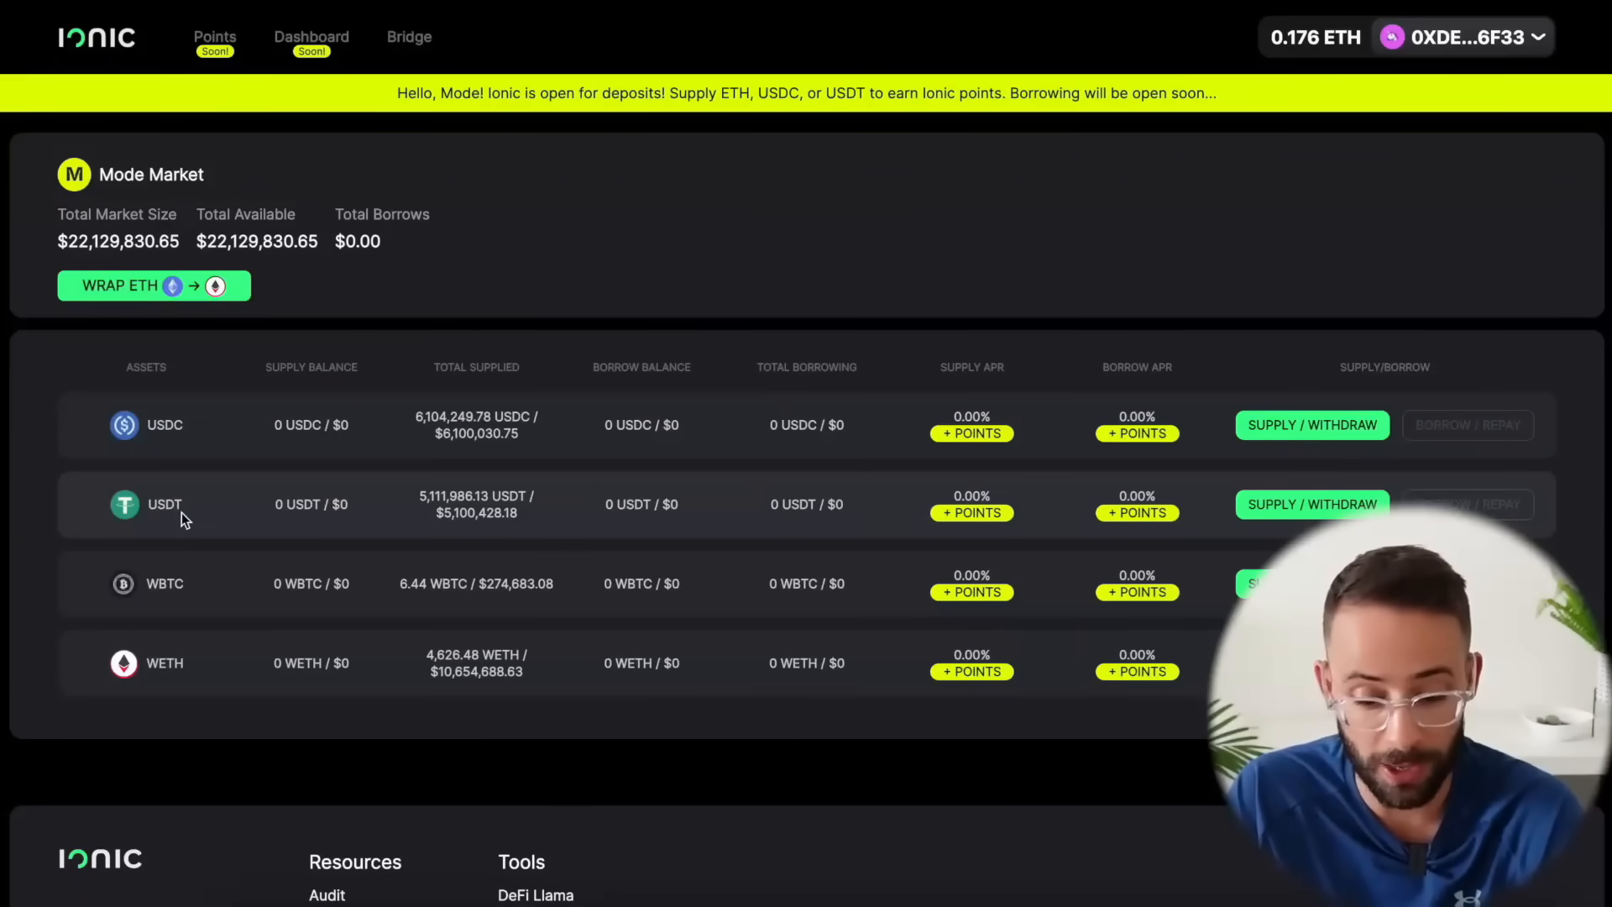
pyautogui.click(1314, 504)
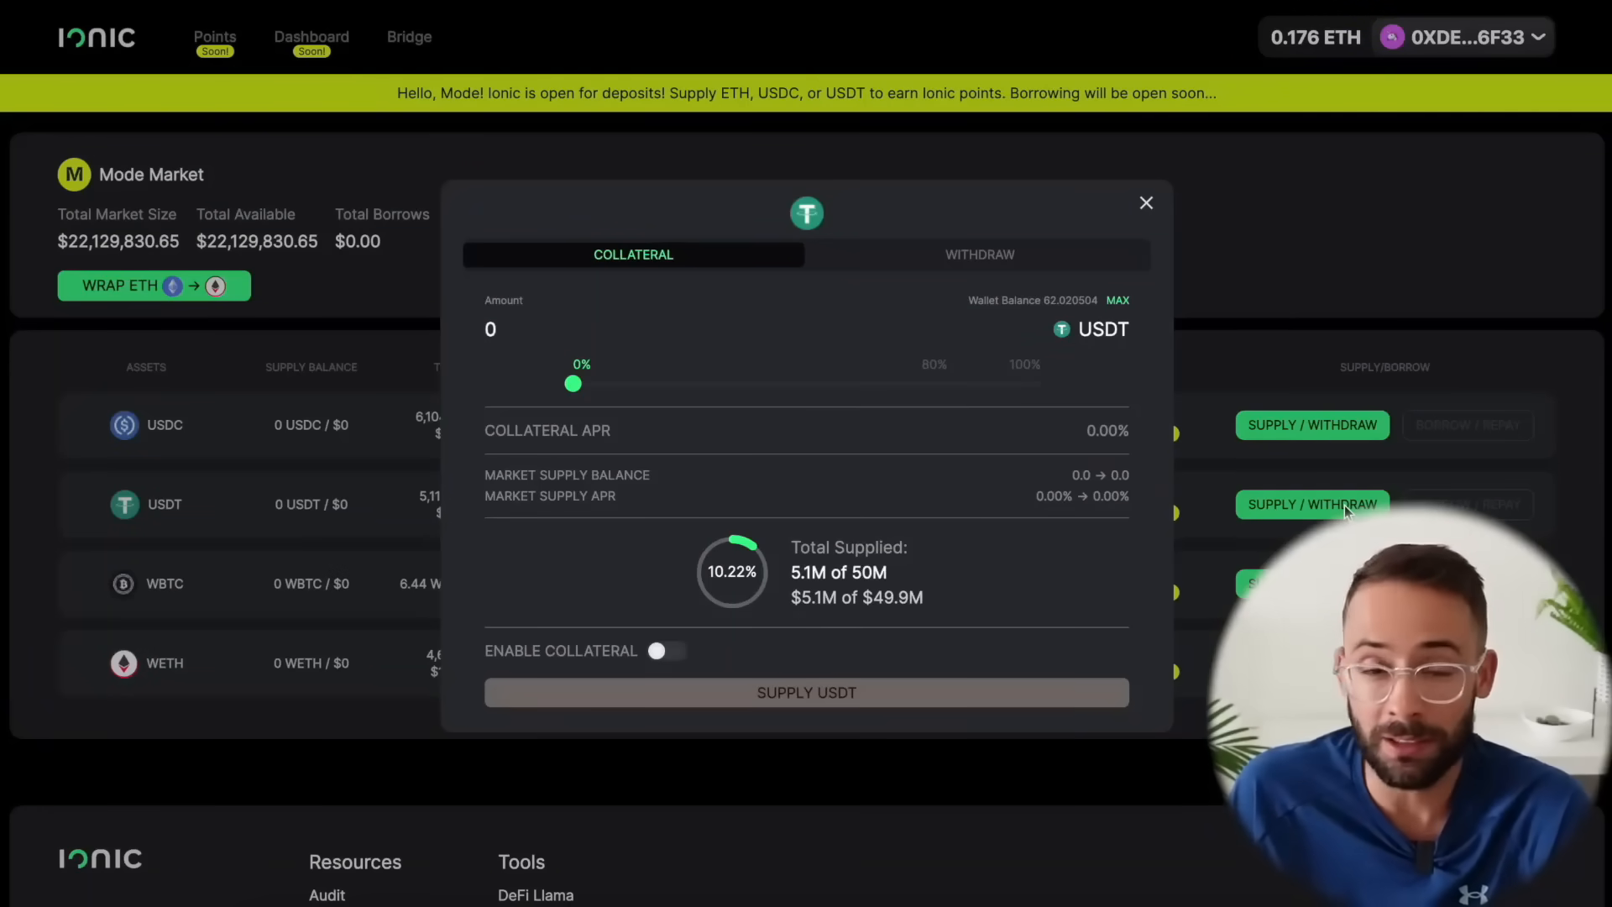
pyautogui.moveTo(865, 424)
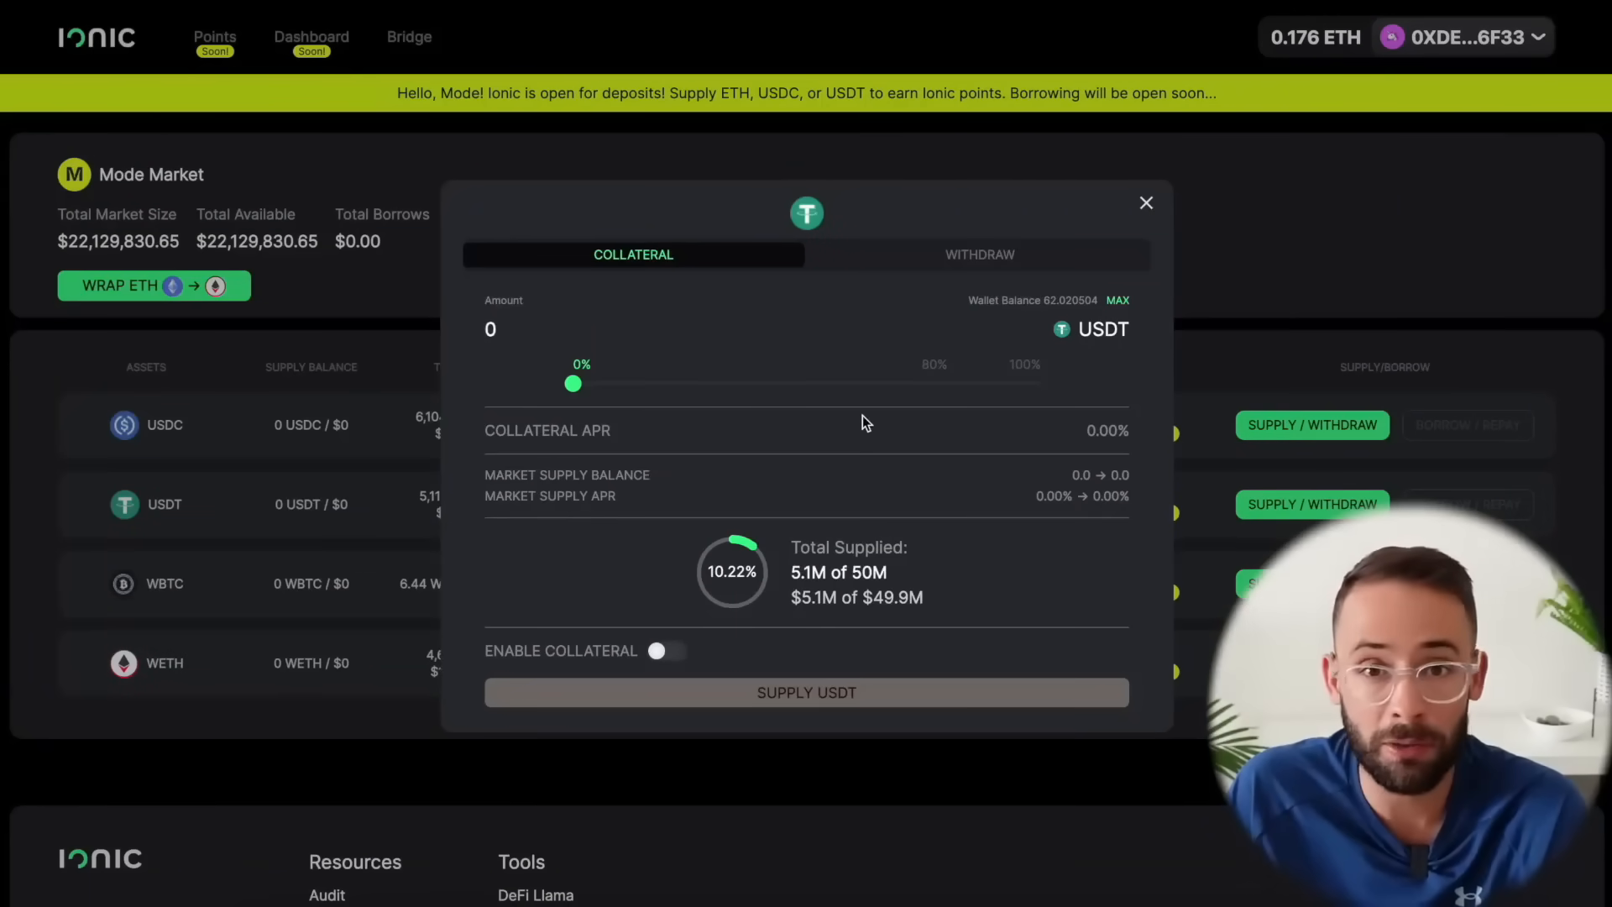
pyautogui.moveTo(572, 383); pyautogui.dragTo(950, 383)
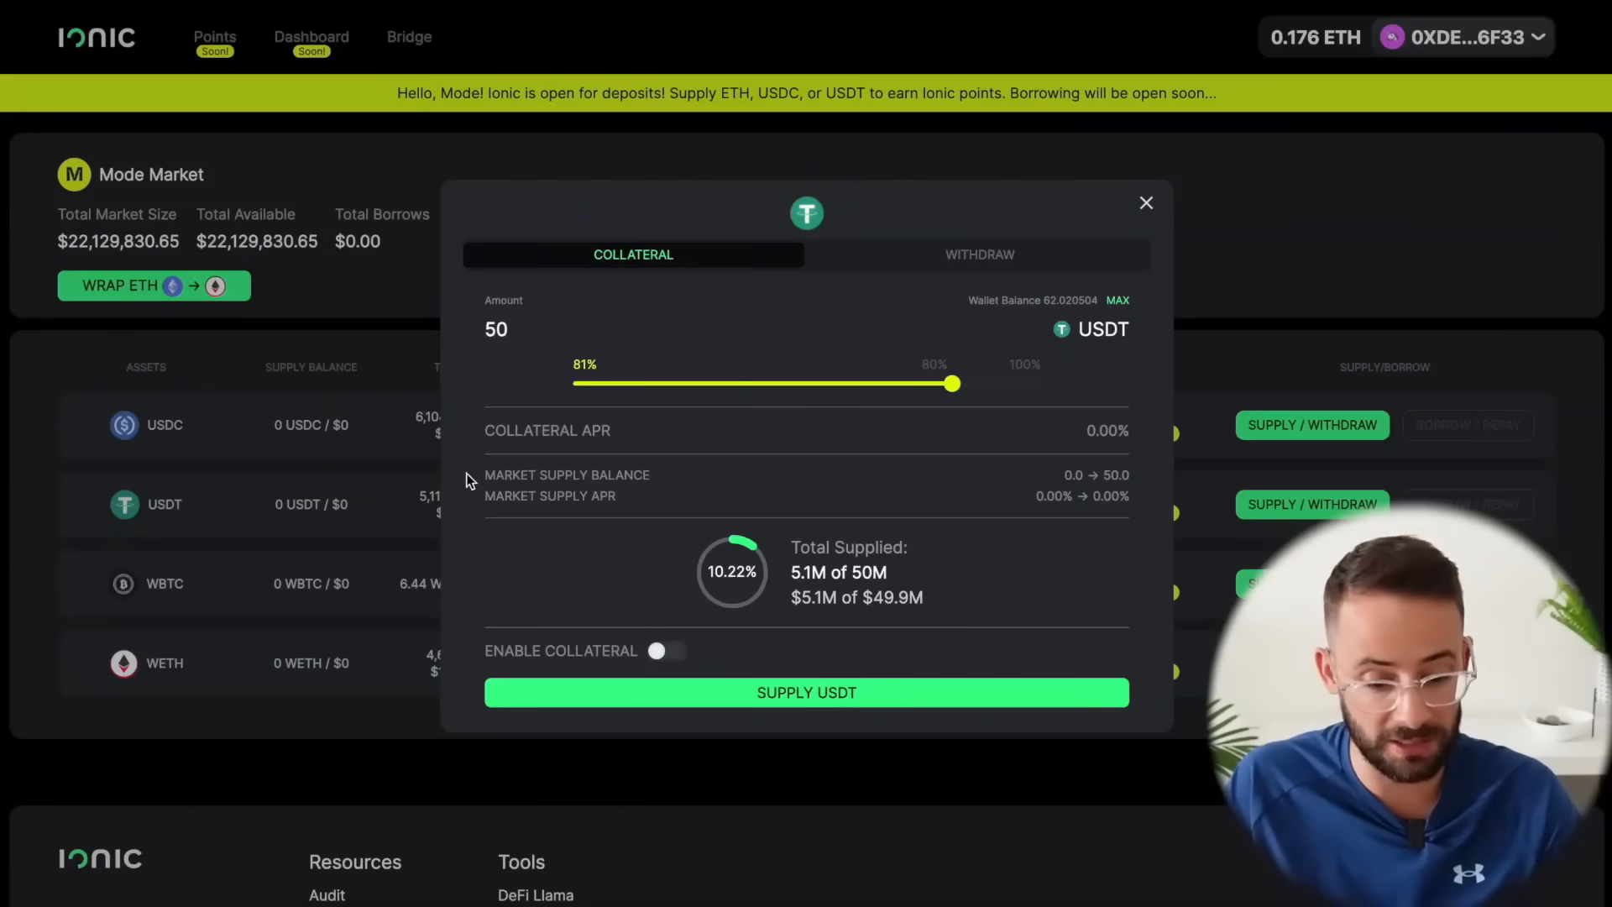
pyautogui.moveTo(719, 691)
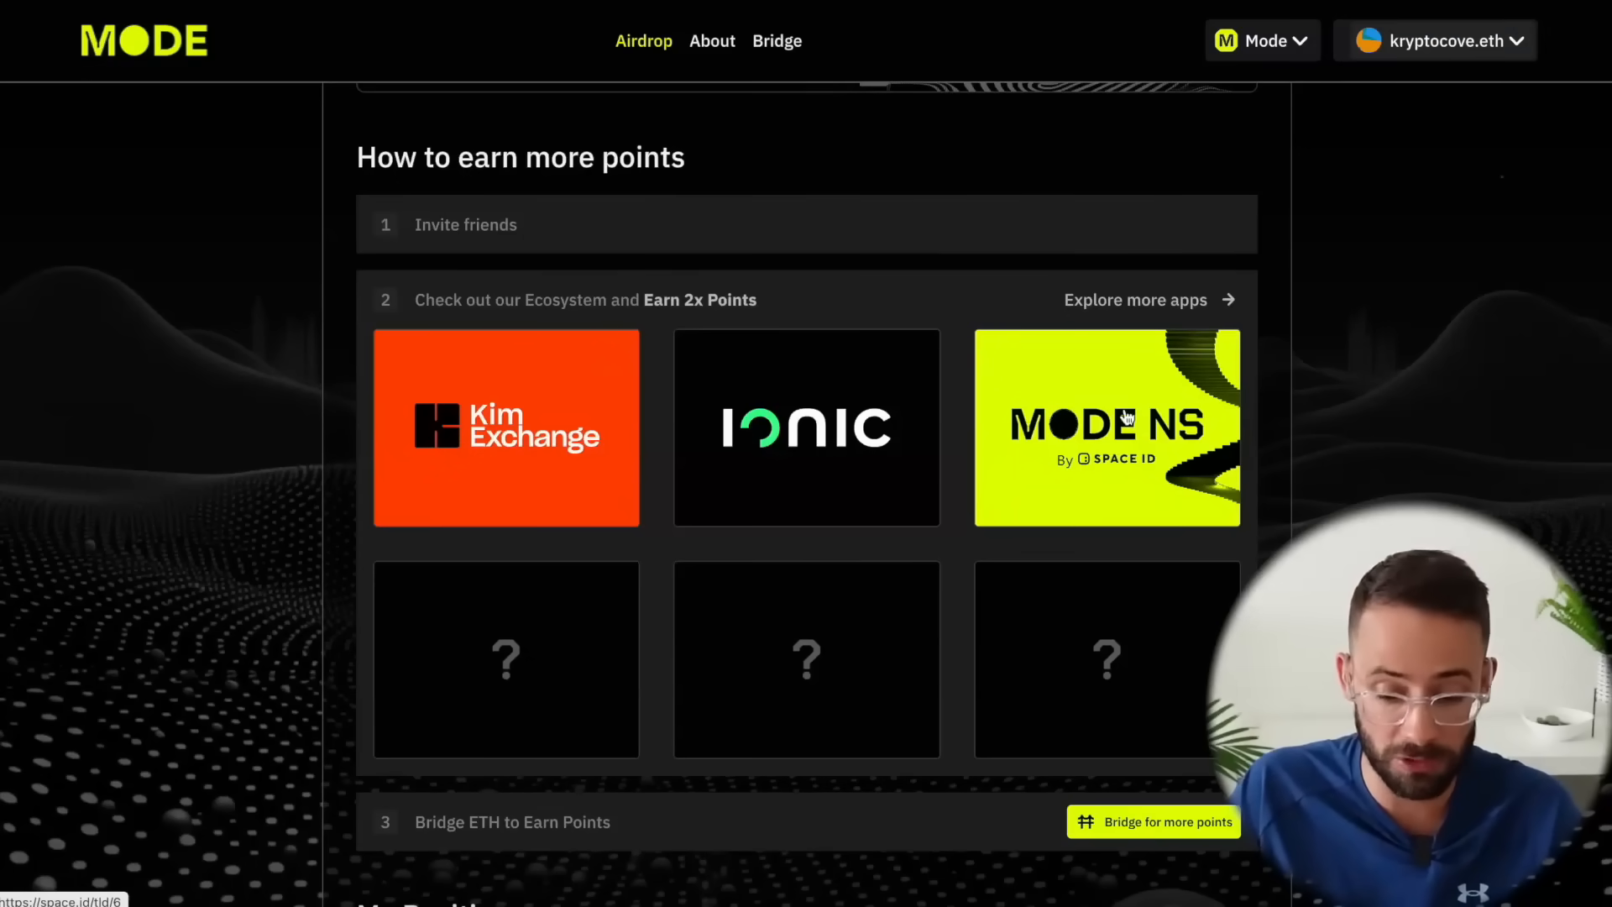
# Step: Register the cryptocove.mode domain through the Mode name service on Space ID
pyautogui.click(1128, 420)
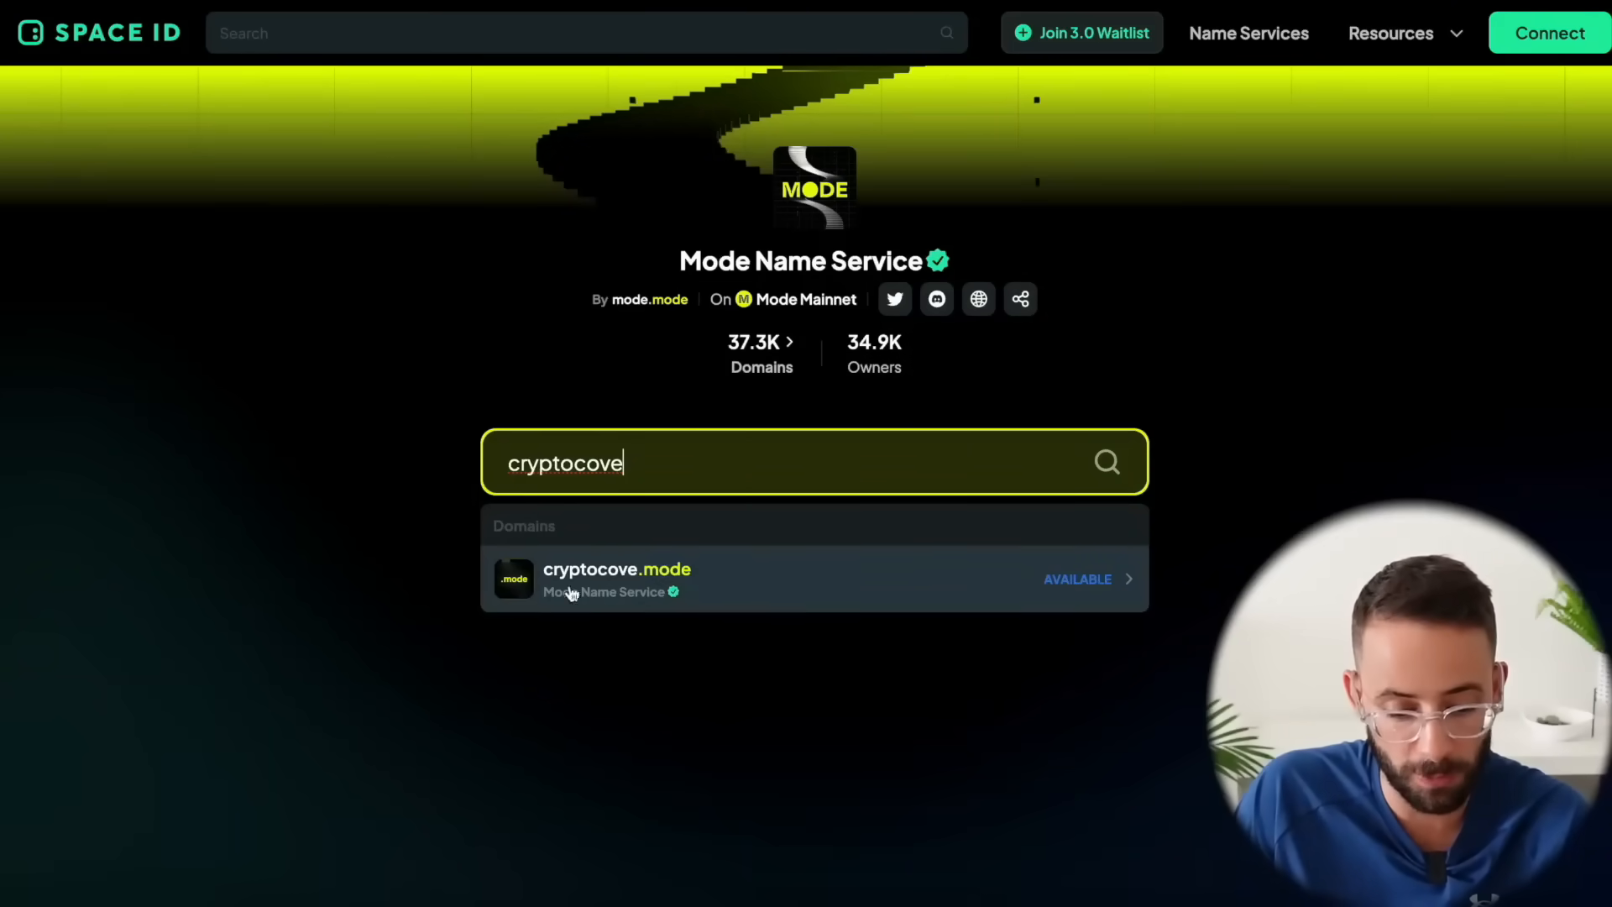
pyautogui.moveTo(749, 577)
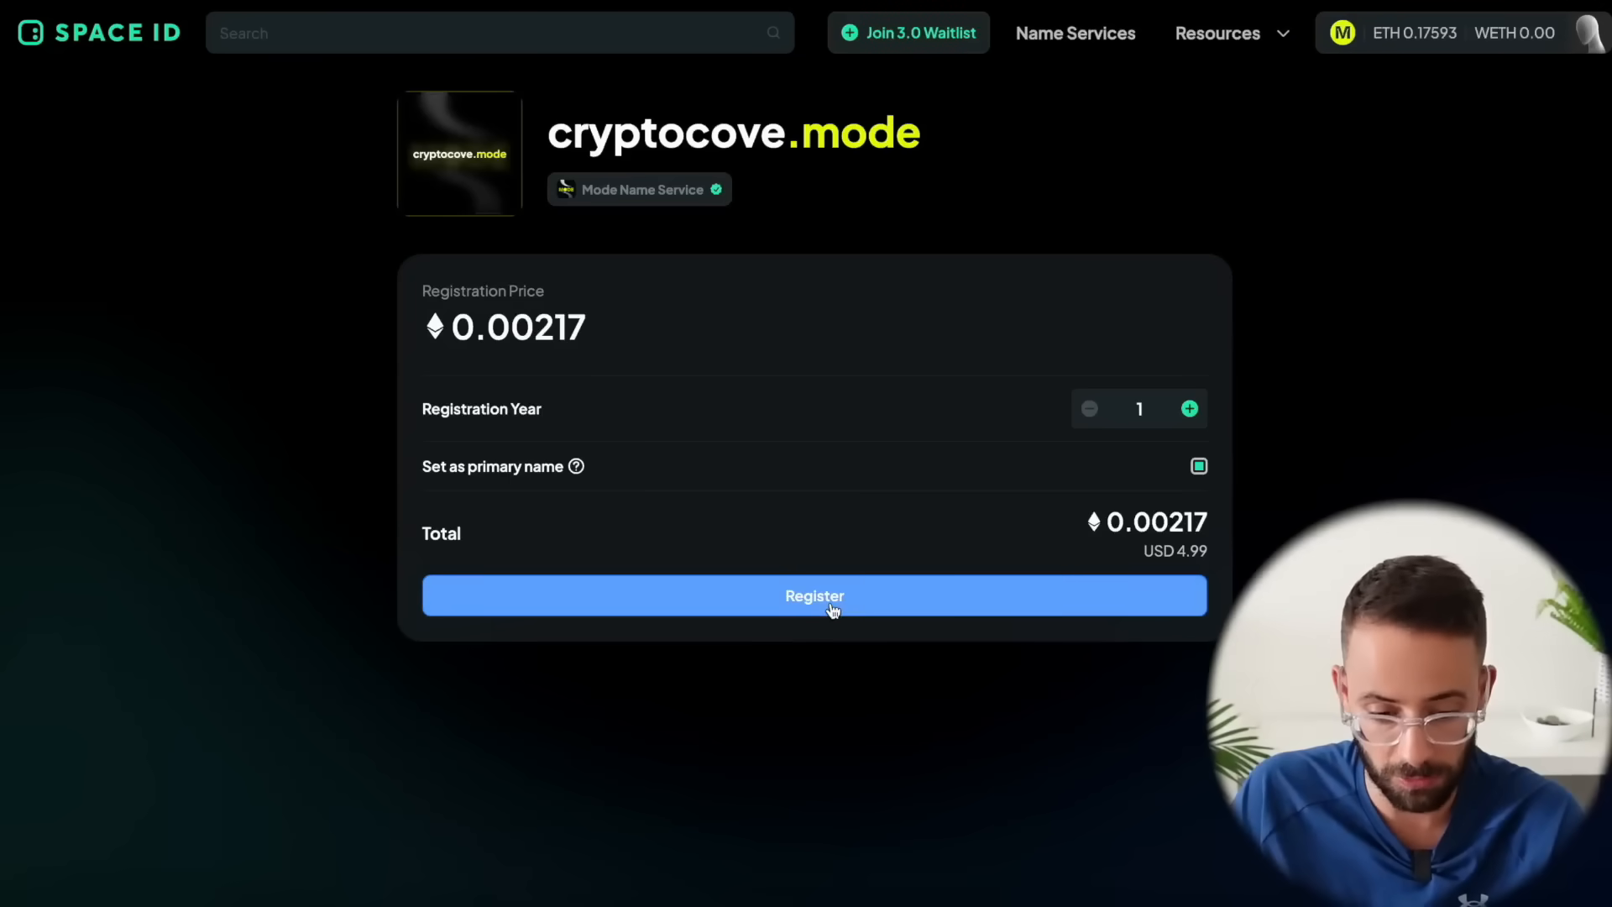
pyautogui.click(833, 596)
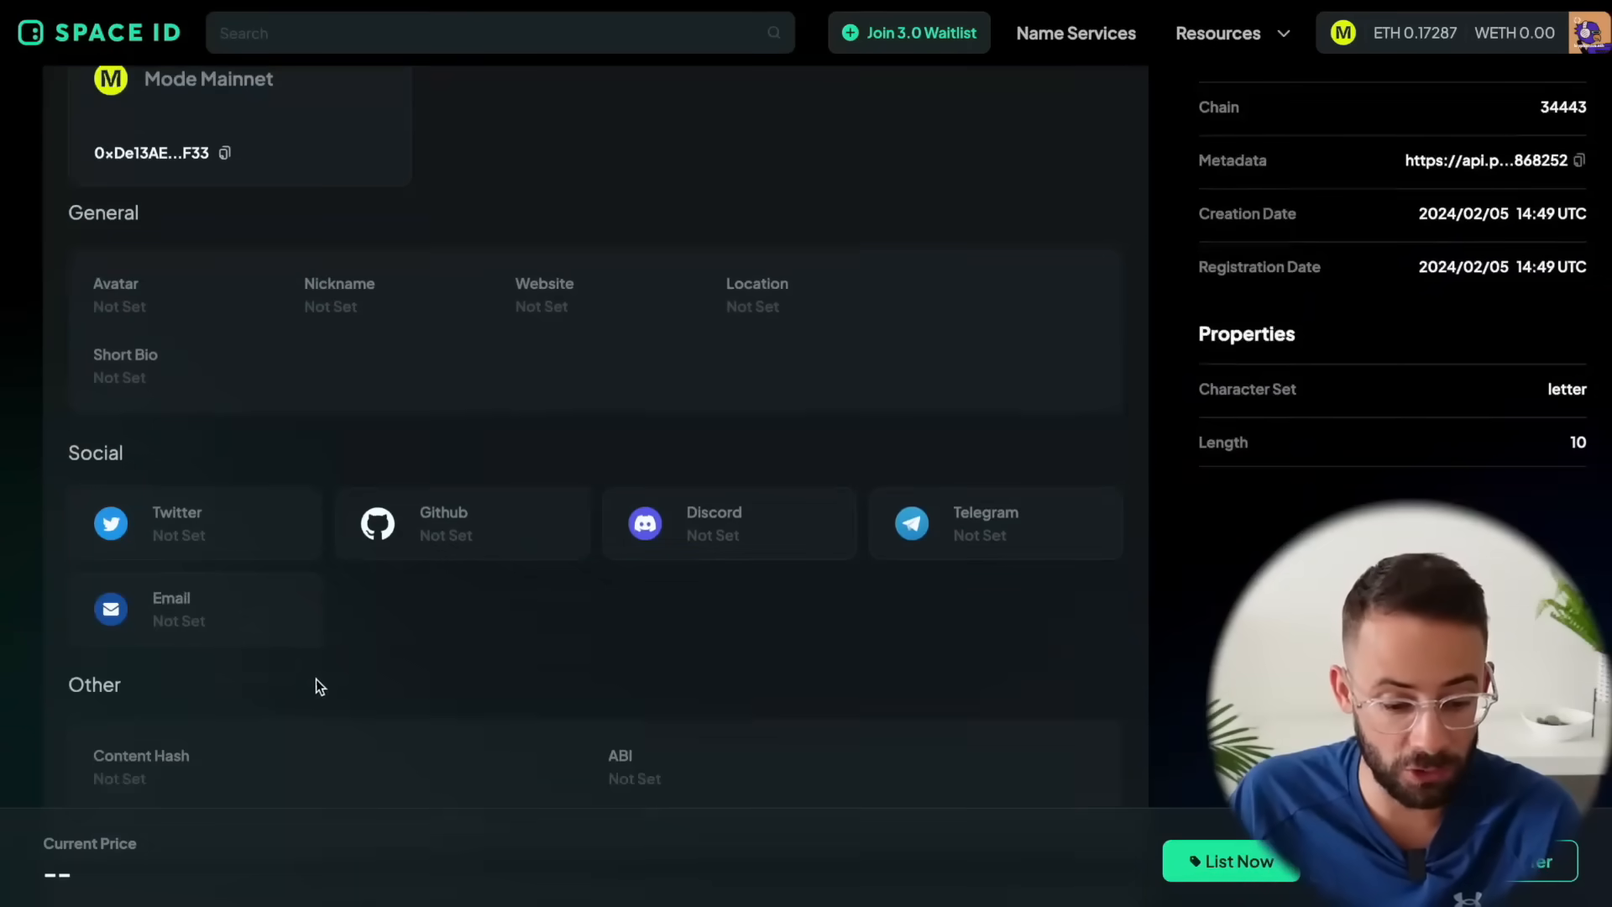
pyautogui.moveTo(241, 551)
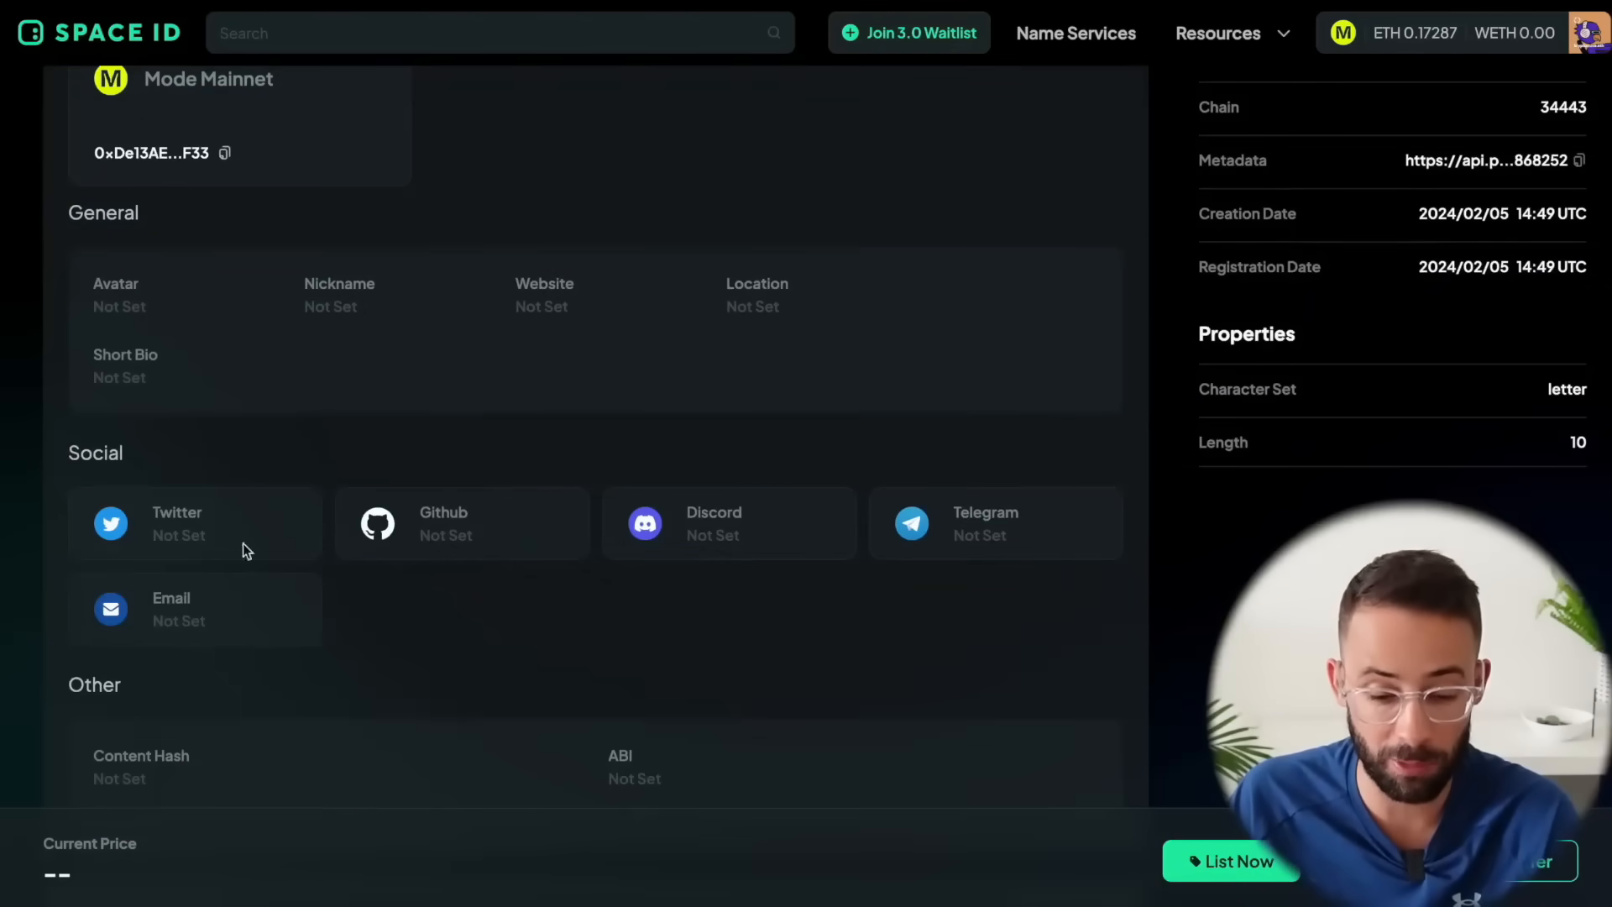
# Step: Start editing the records of cryptocove.mode, showing its Mode Mainnet address and empty avatar link
pyautogui.scroll(3)
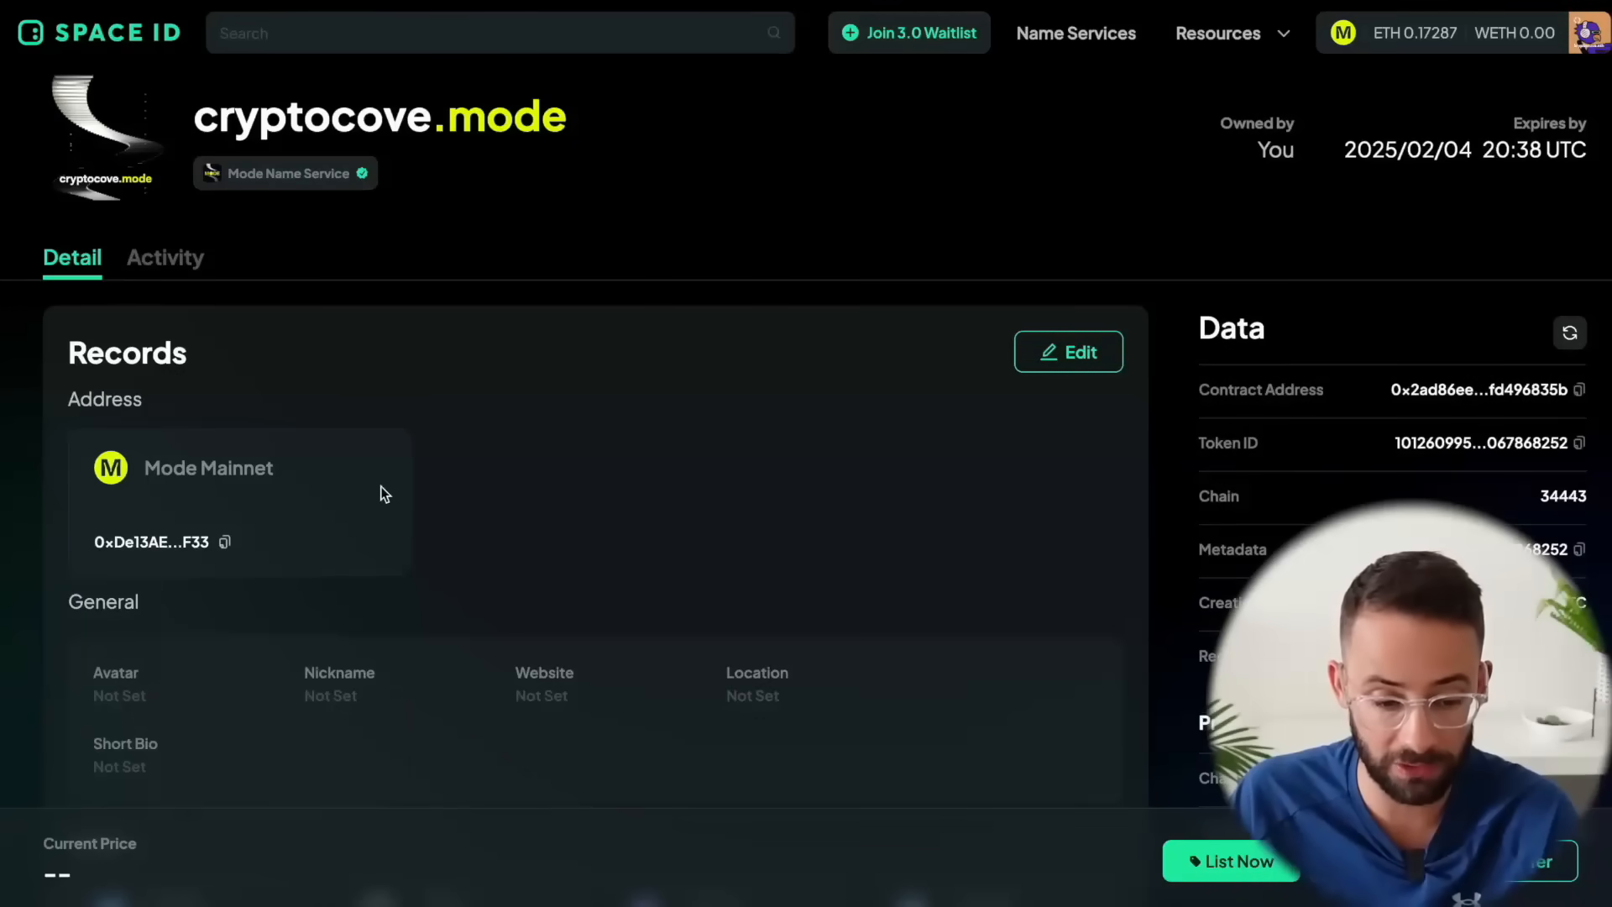
pyautogui.click(1069, 353)
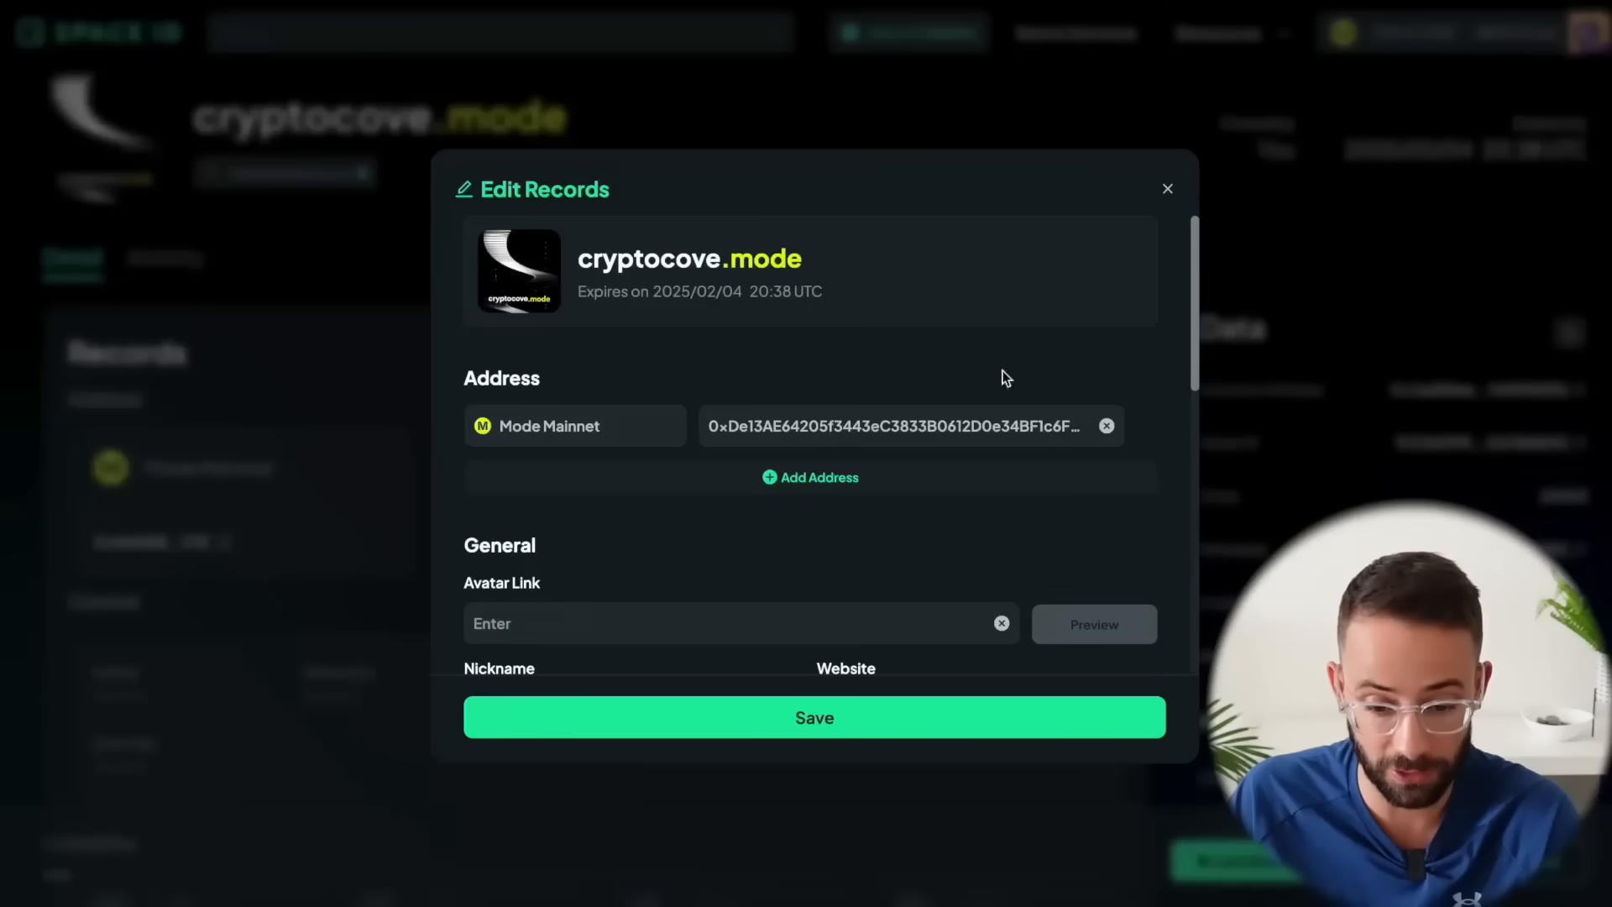
pyautogui.scroll(-3)
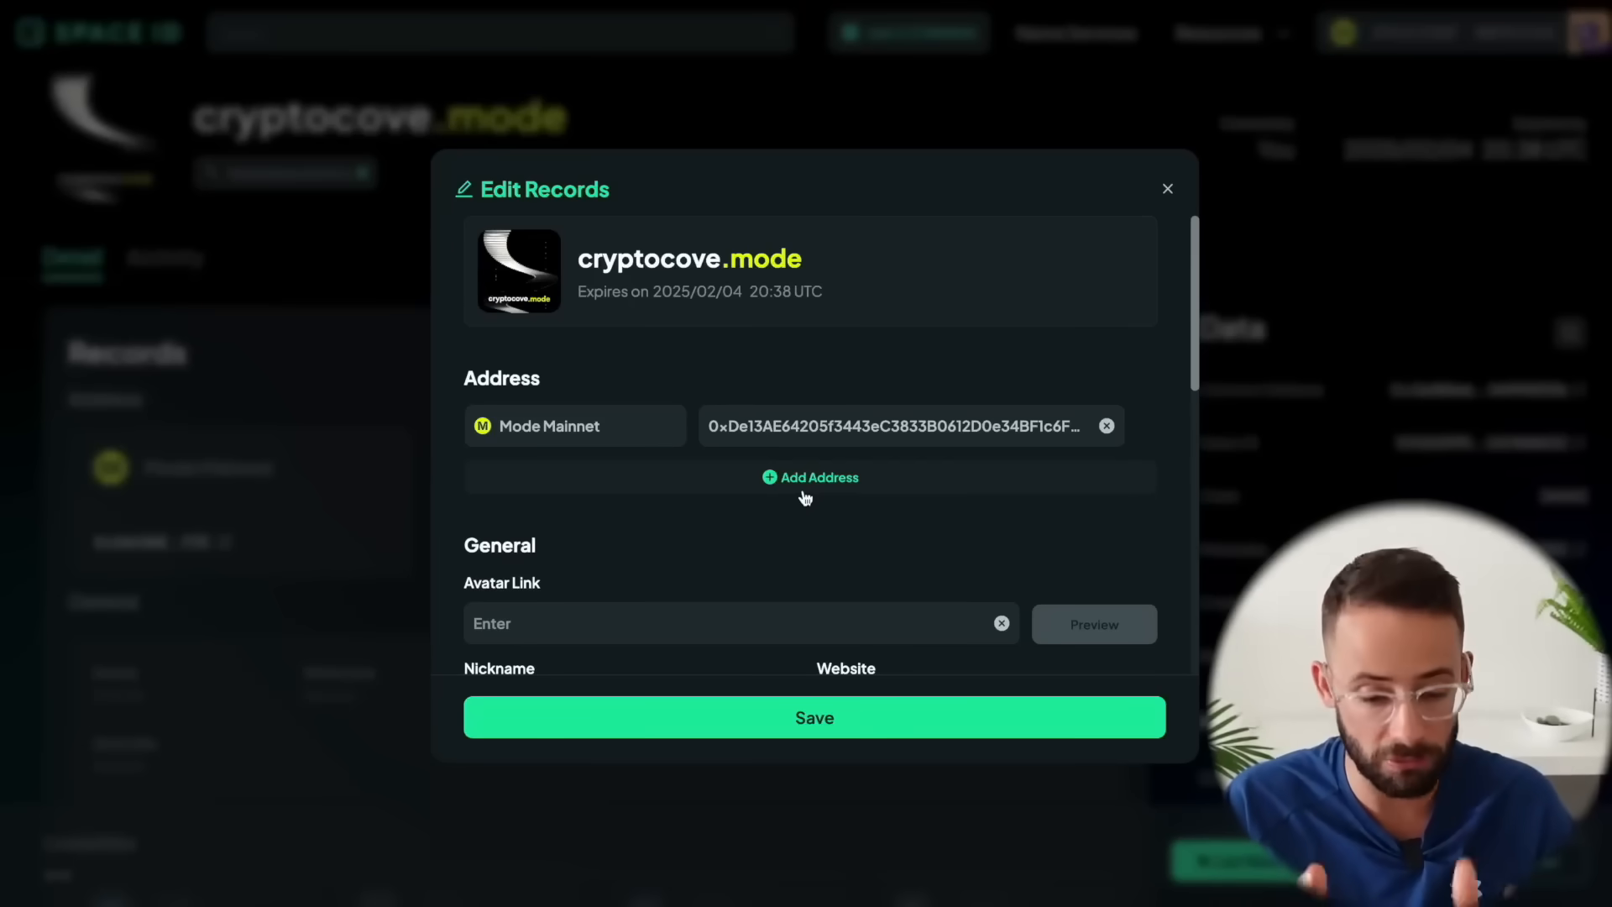
pyautogui.moveTo(1159, 193)
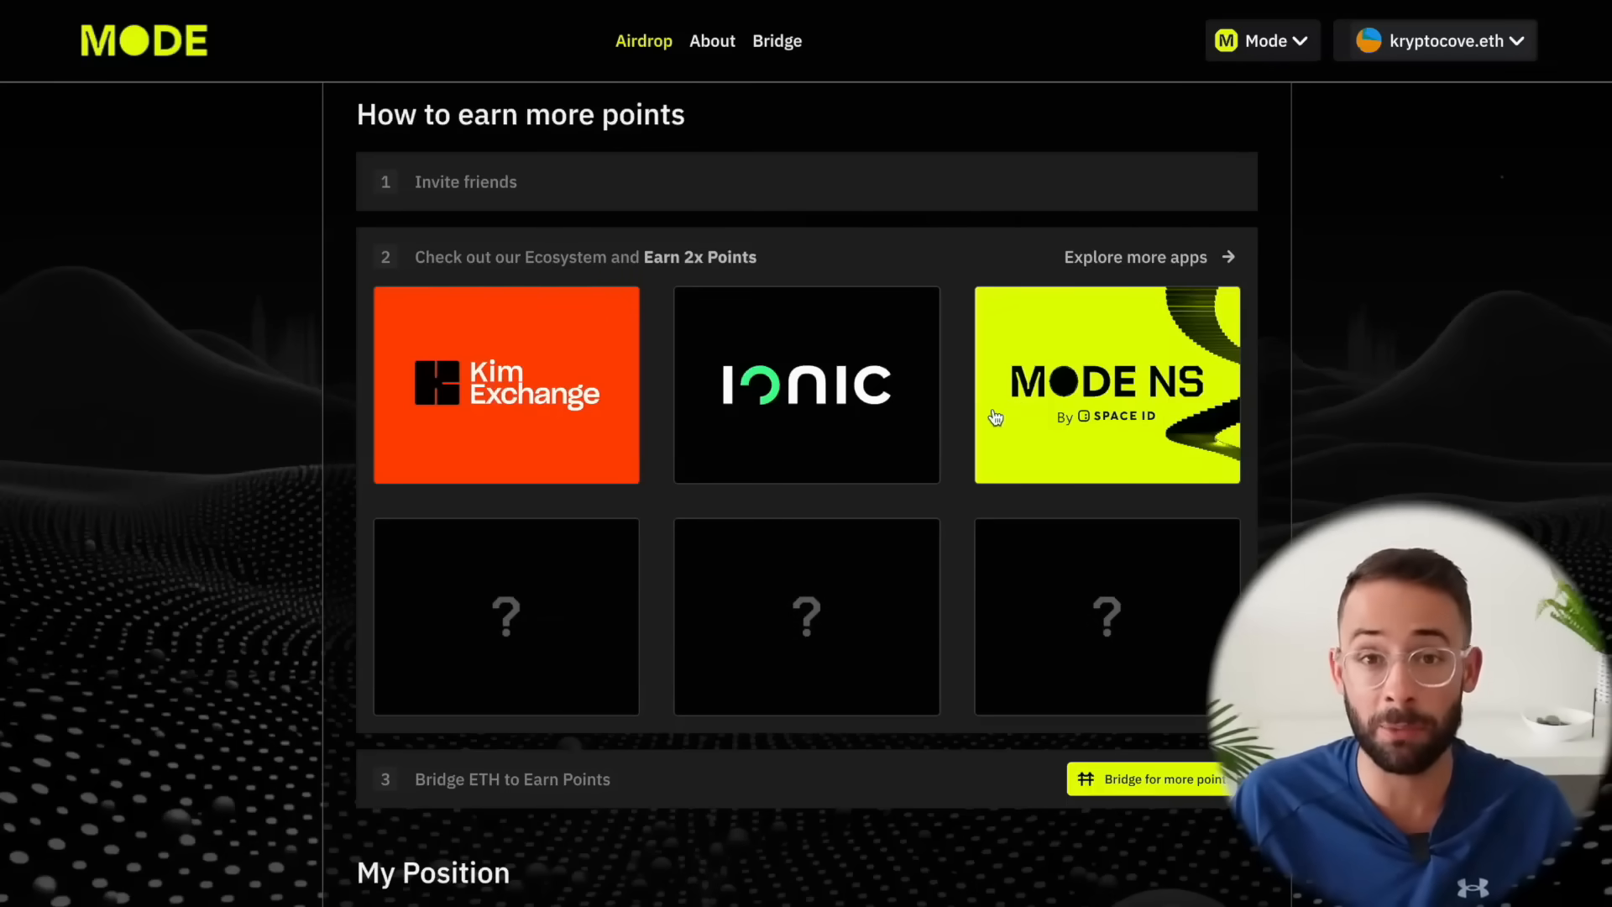
pyautogui.moveTo(1144, 600)
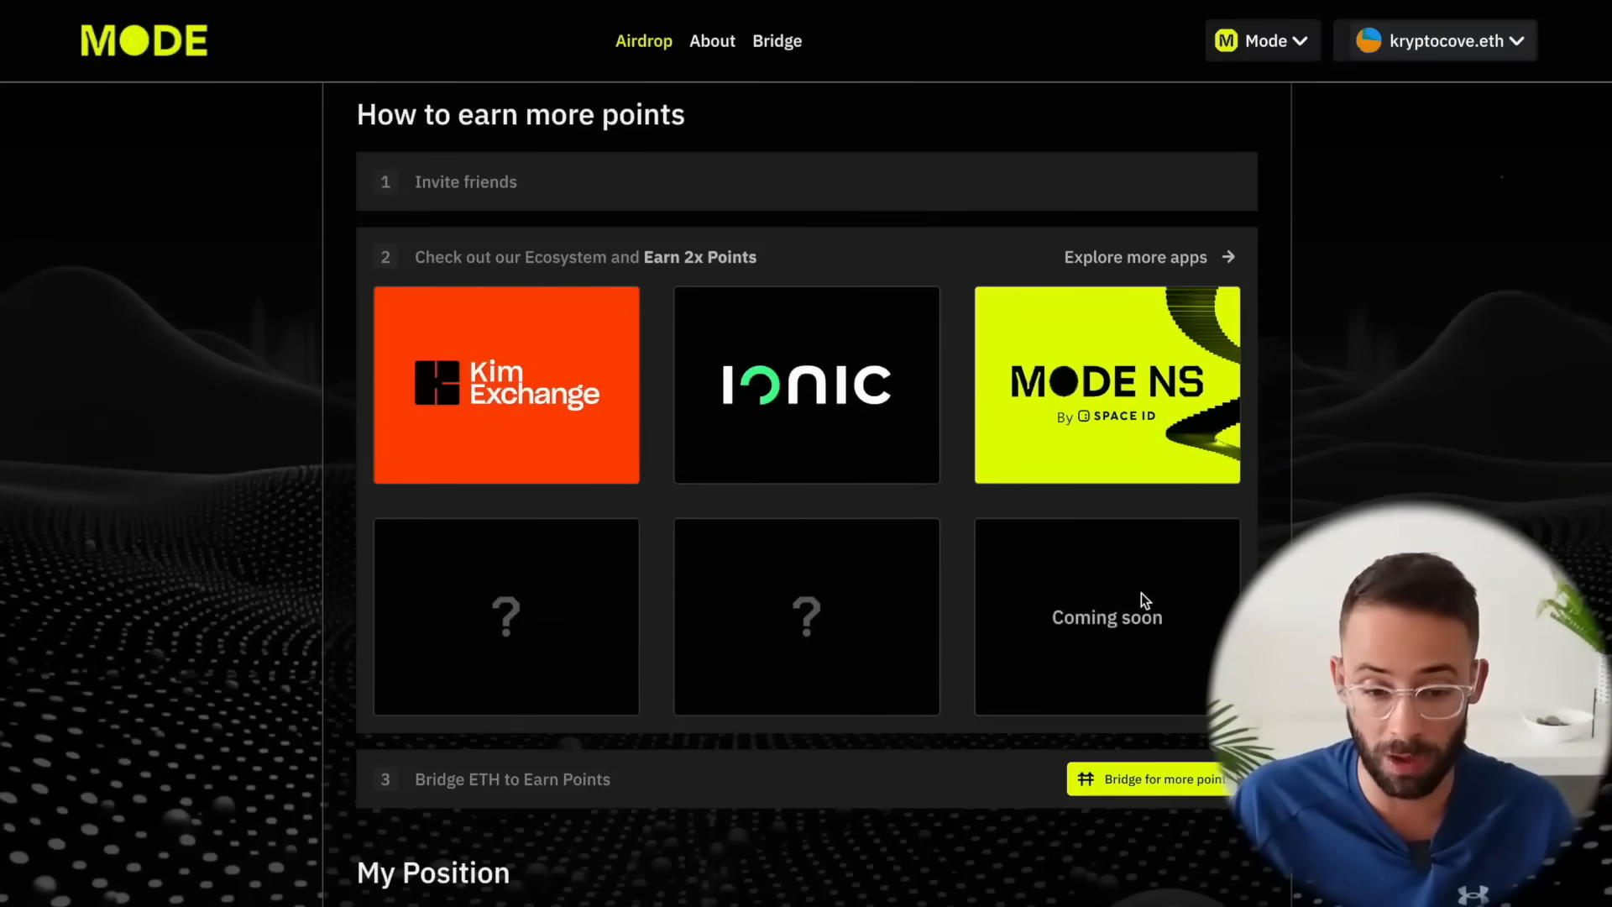